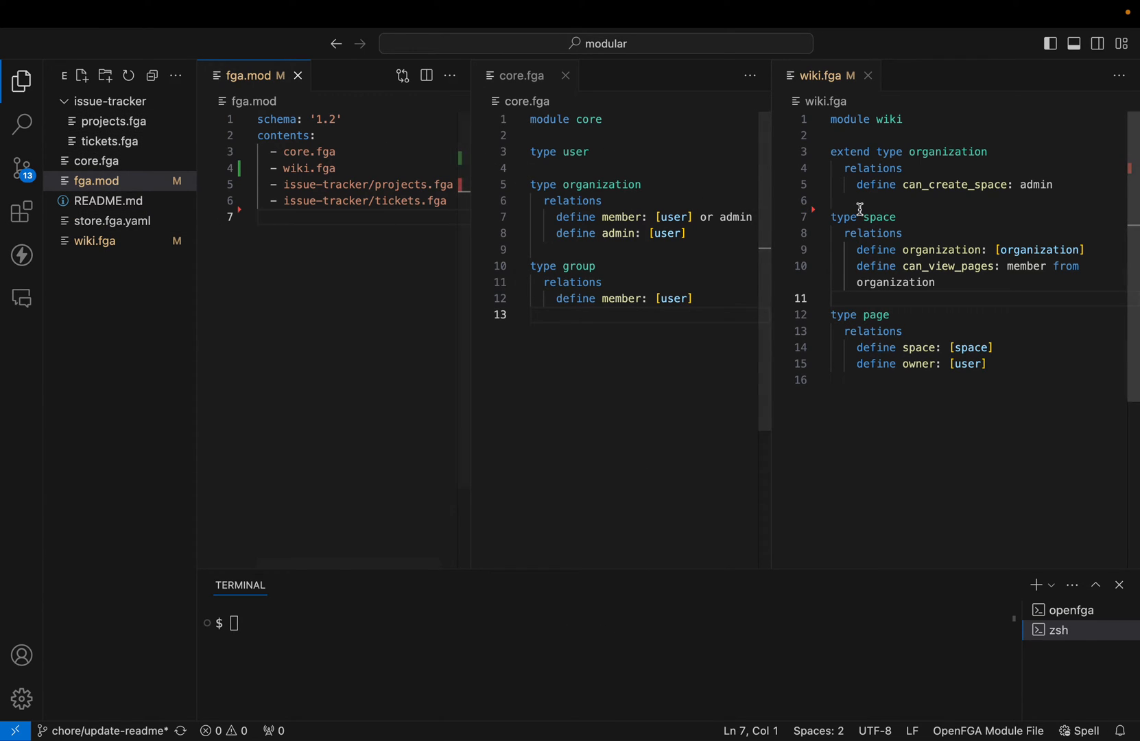
# Compare the core and wiki modules, pointing out the page type and can_create_space relation in wiki.fga
pyautogui.doubleClick(843, 217)
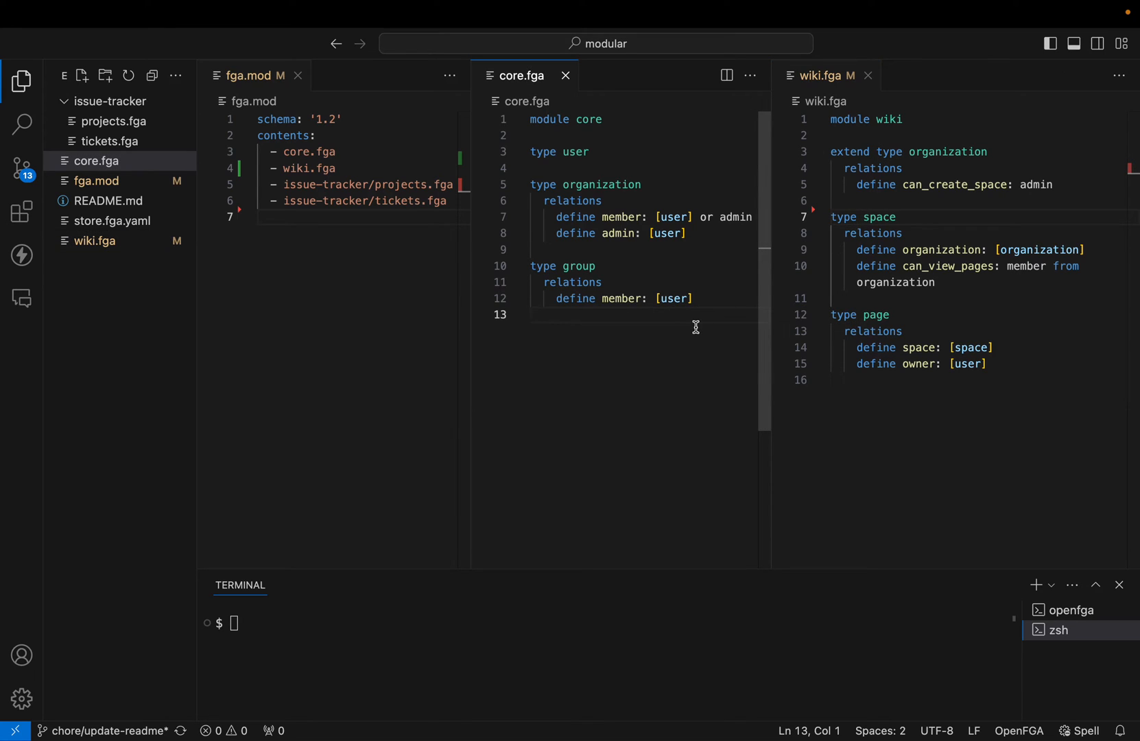
pyautogui.moveTo(703, 326)
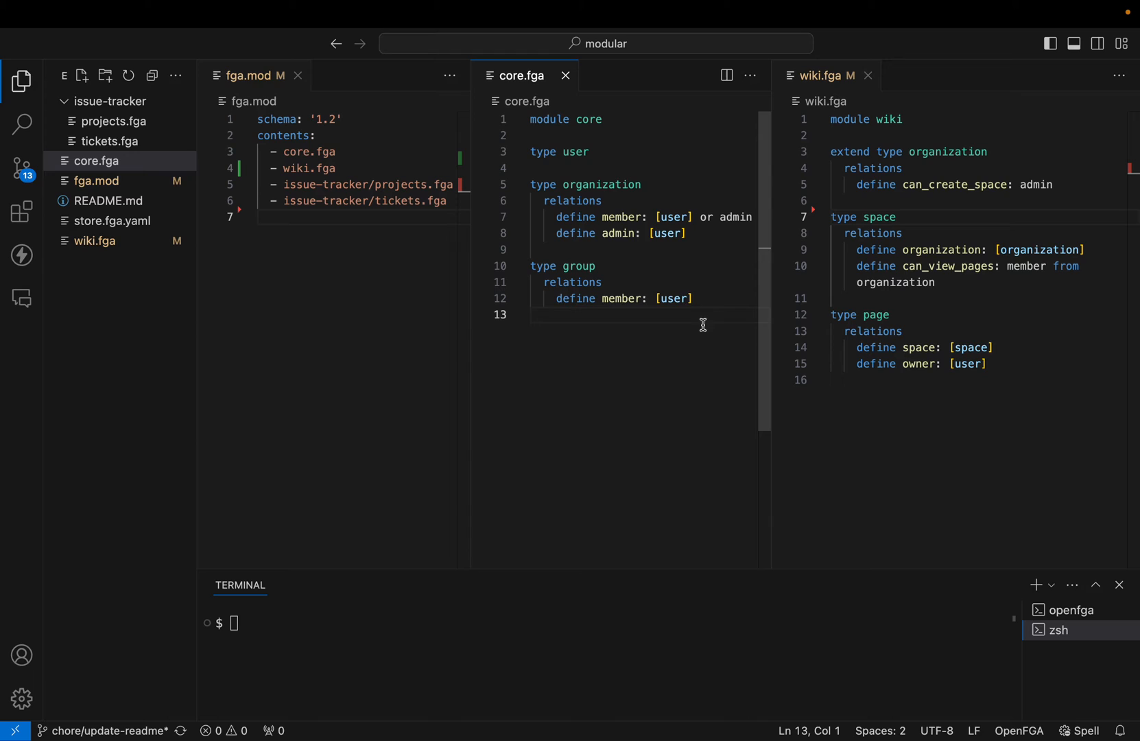
pyautogui.click(596, 184)
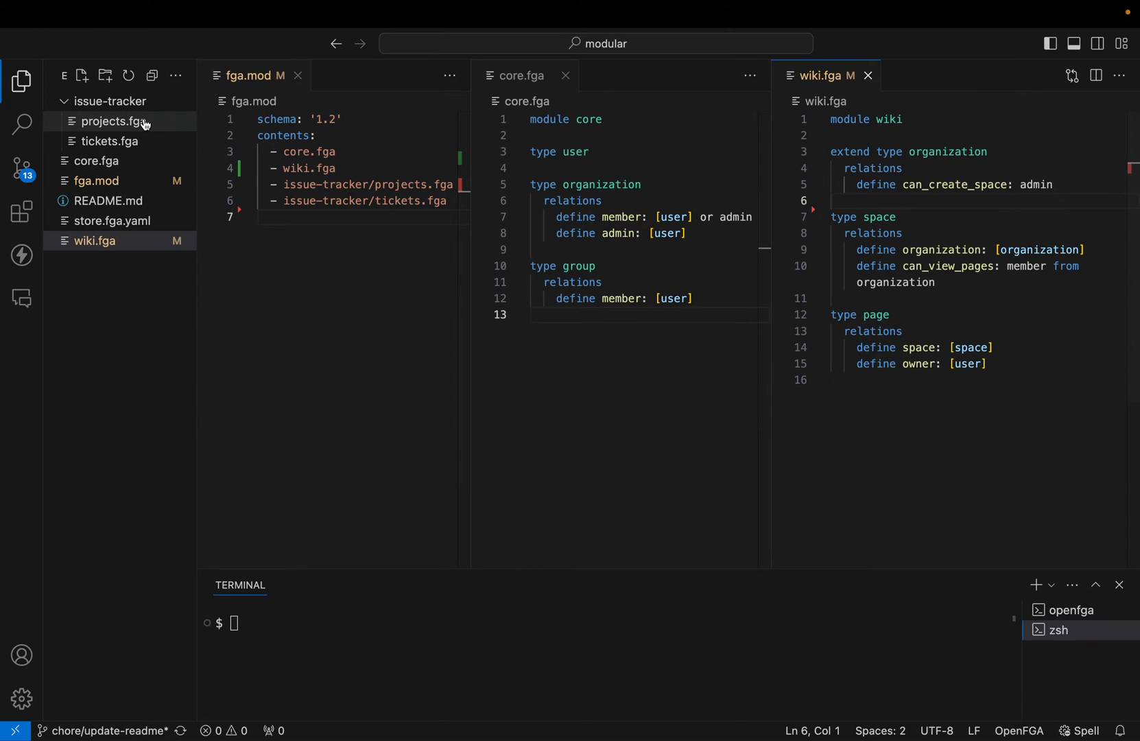
pyautogui.click(111, 141)
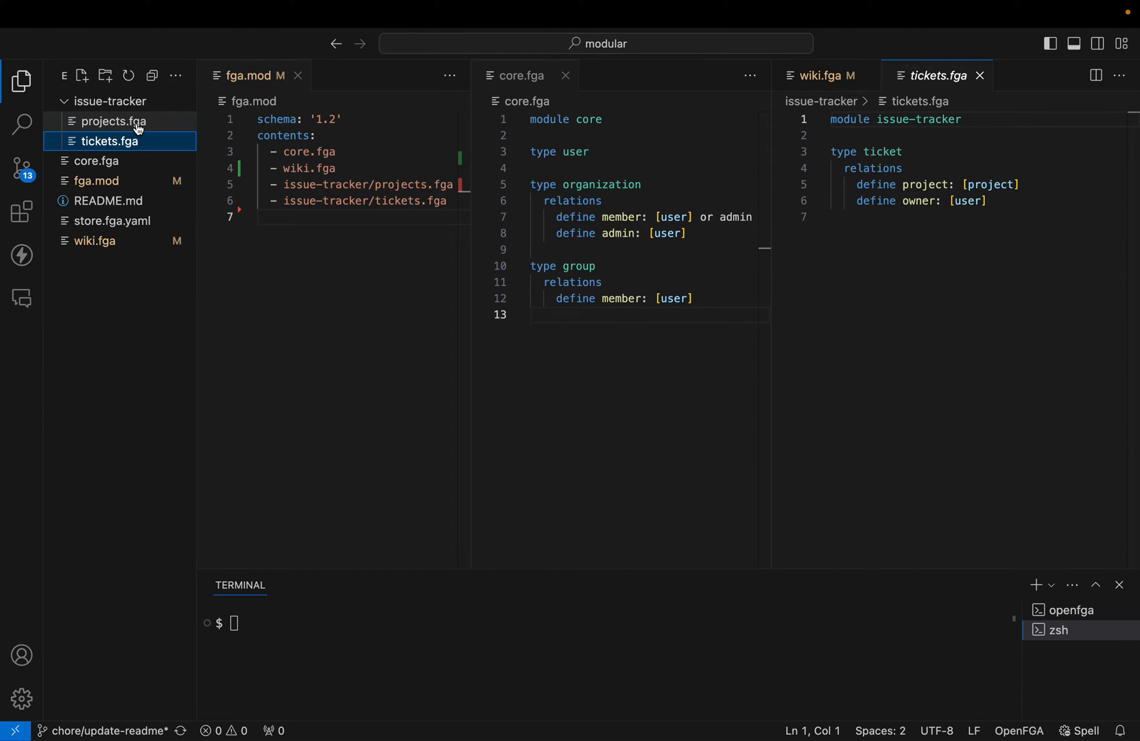
pyautogui.click(111, 120)
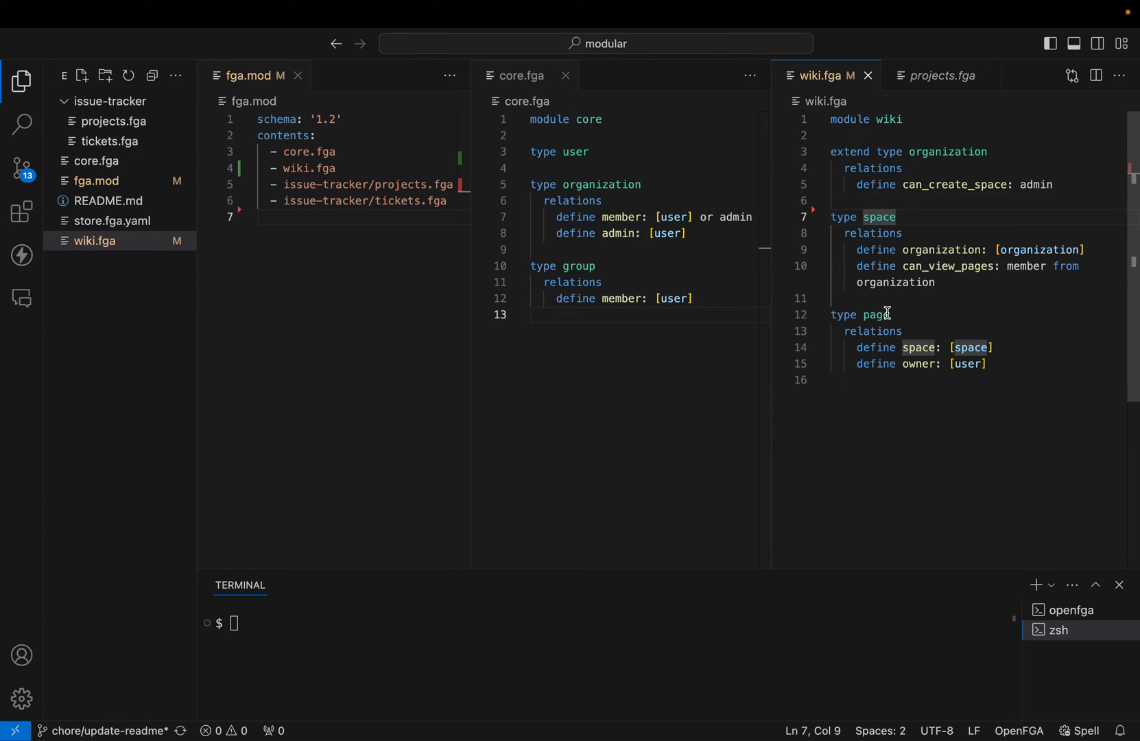
pyautogui.click(871, 315)
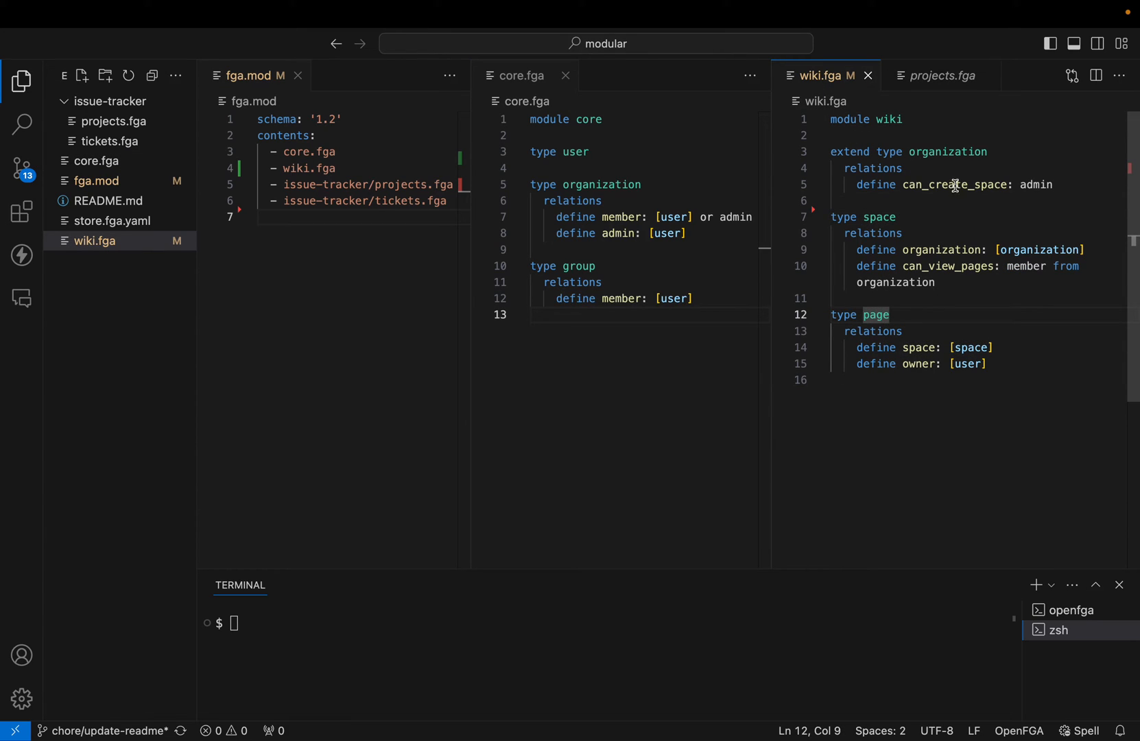
pyautogui.moveTo(829, 152); pyautogui.dragTo(1053, 186)
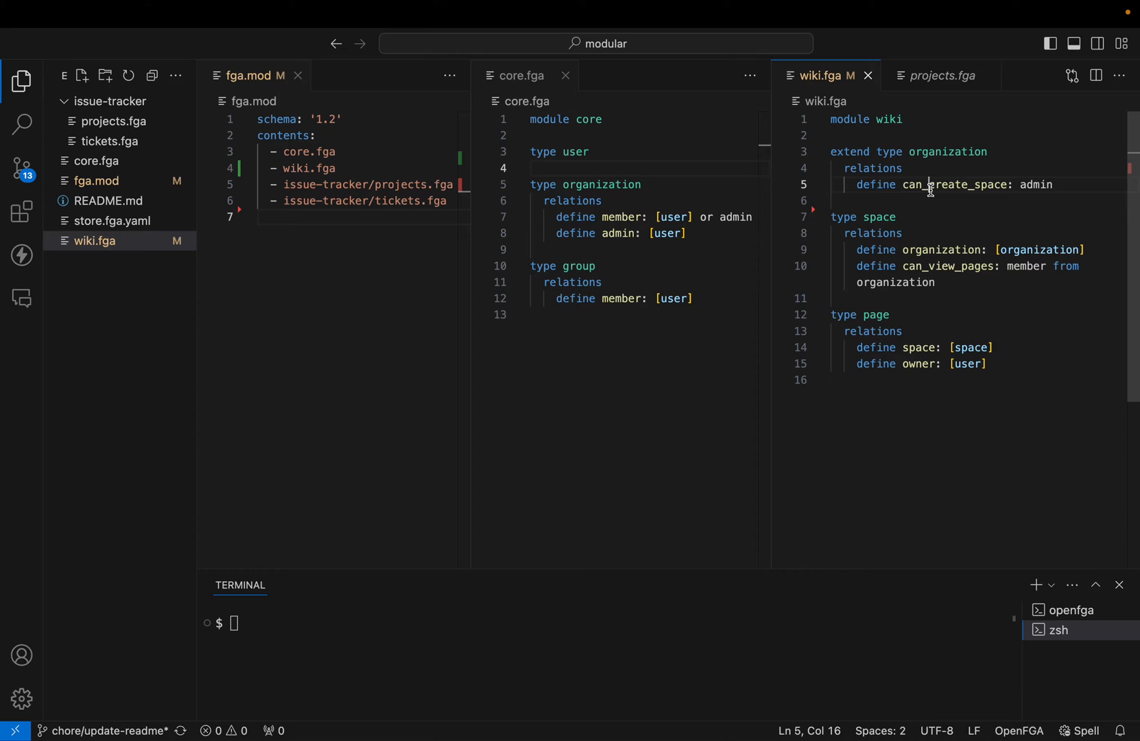
# Review the relations in wiki.fga and projects.fga, ending with tickets.fga open beside the core module
pyautogui.doubleClick(955, 184)
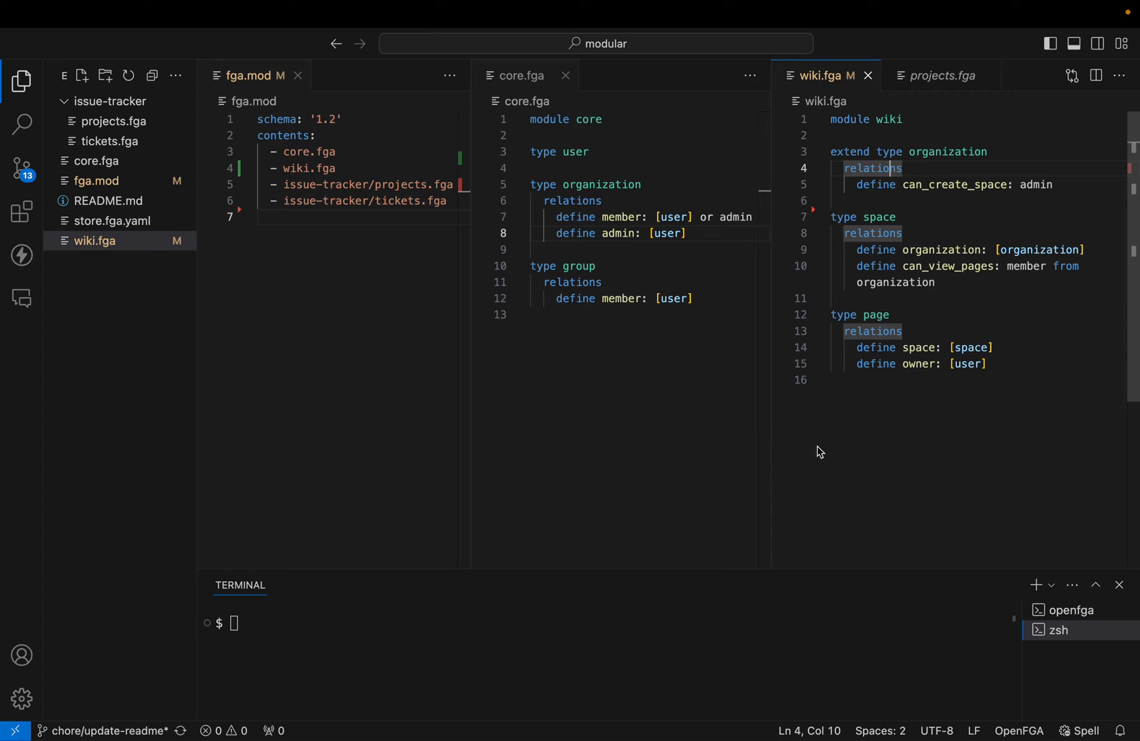
pyautogui.moveTo(114, 120)
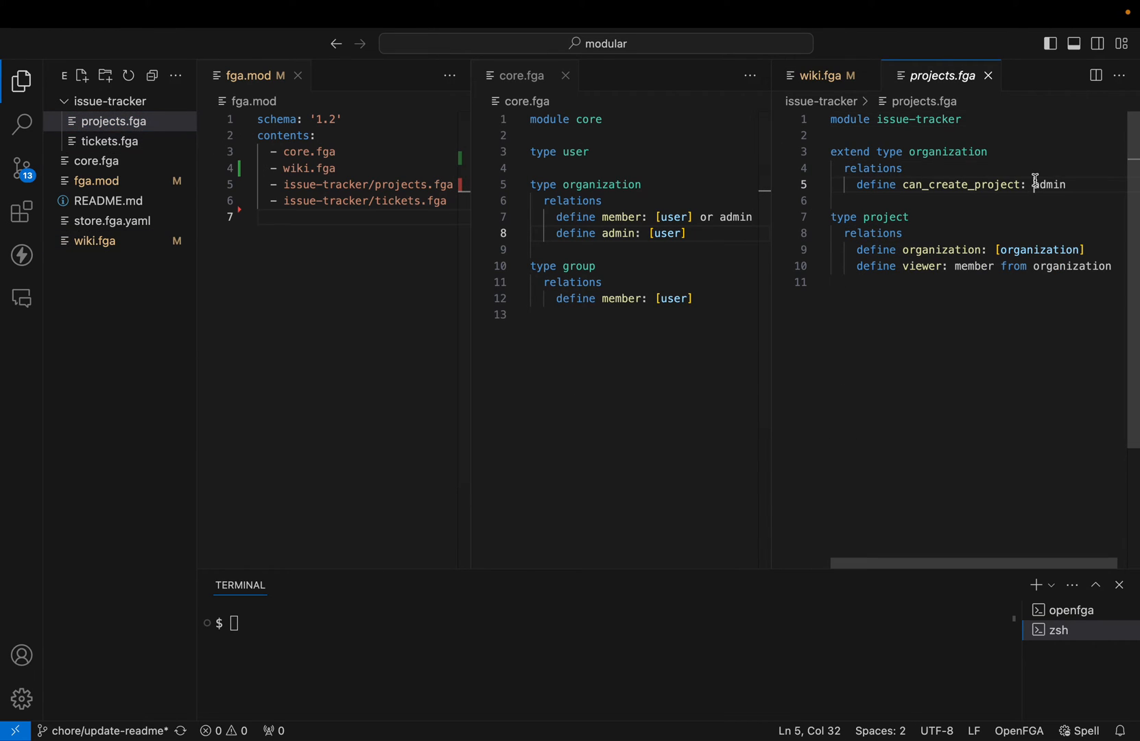
pyautogui.doubleClick(1050, 185)
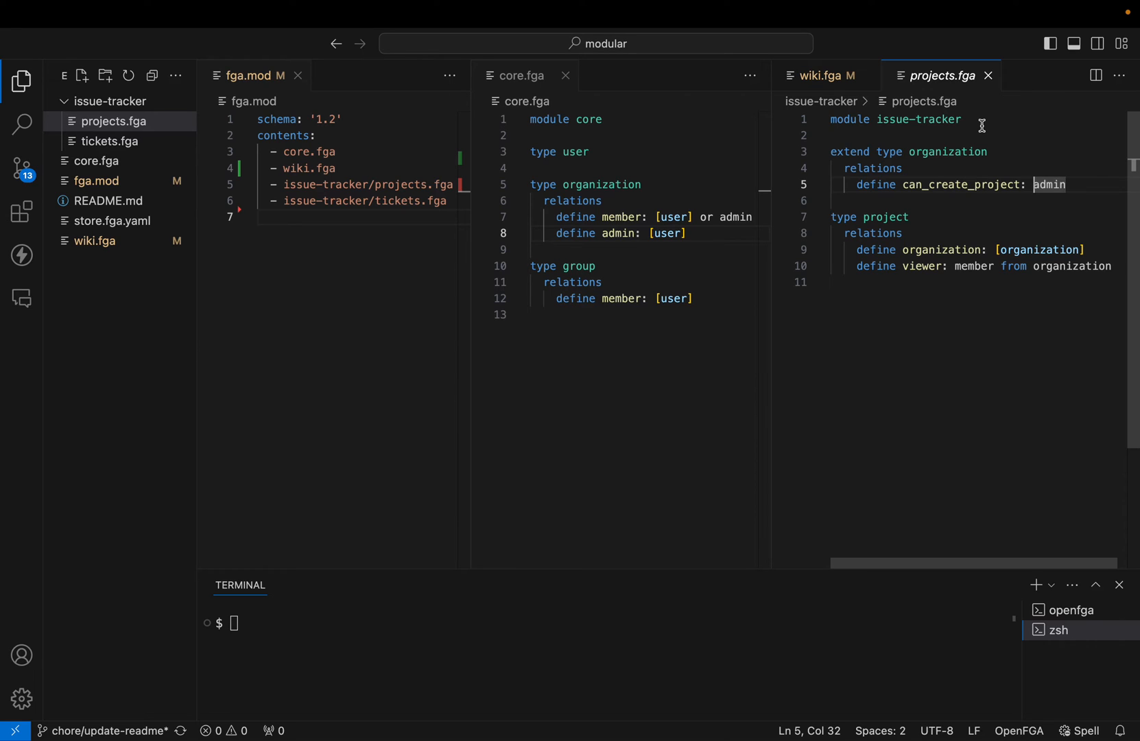
pyautogui.click(112, 141)
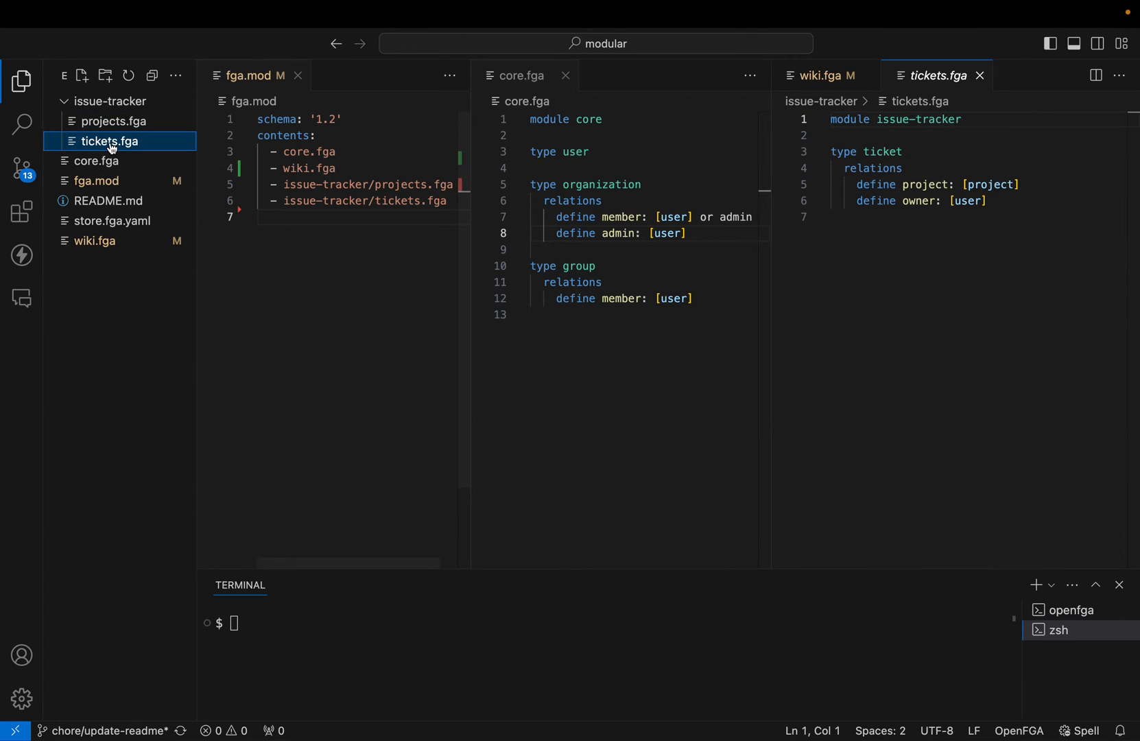
pyautogui.click(113, 121)
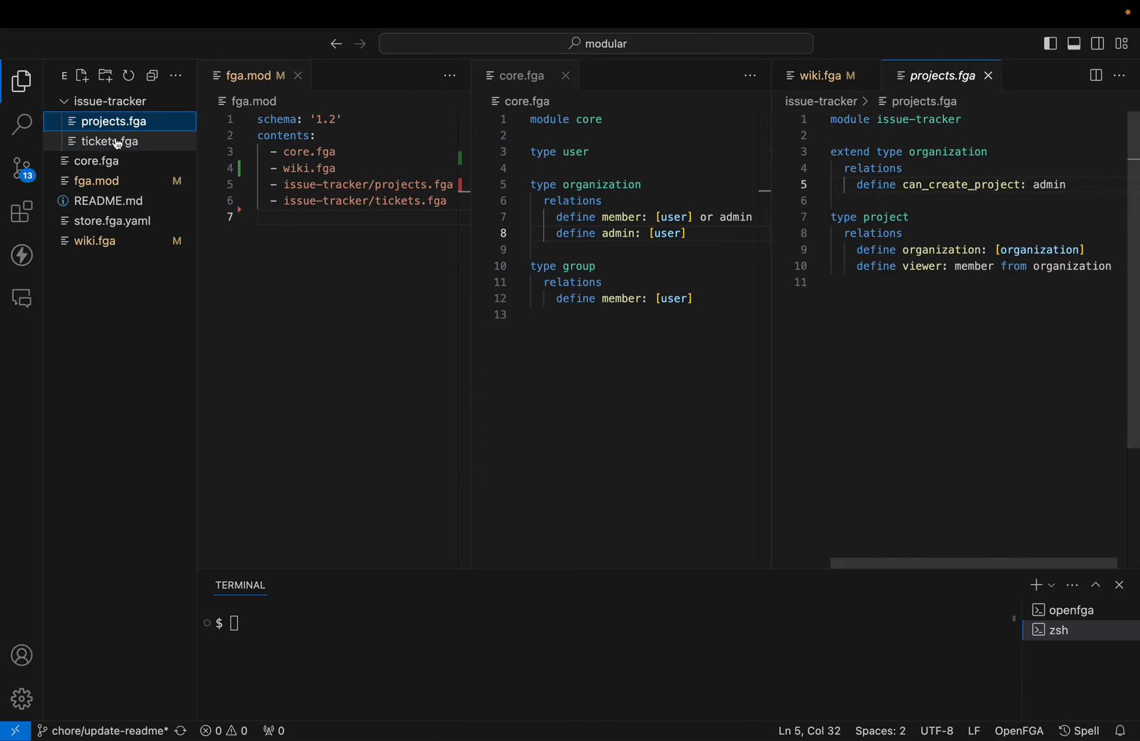
pyautogui.click(109, 141)
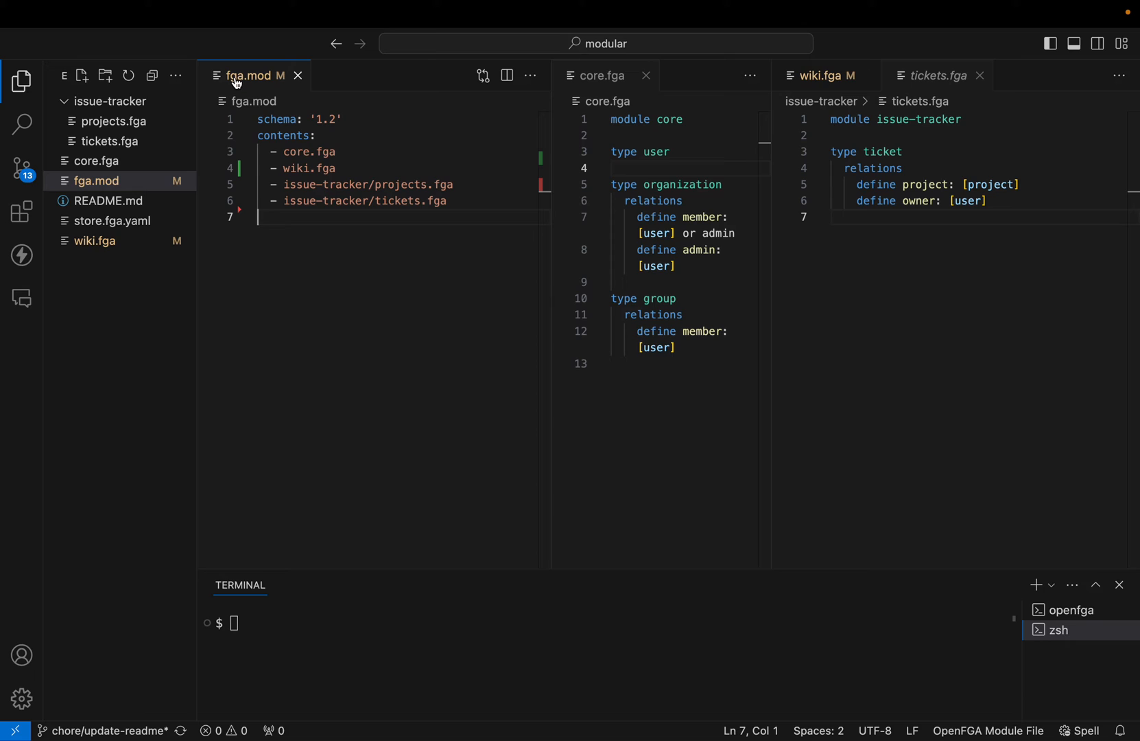
pyautogui.press('ctrl+a')
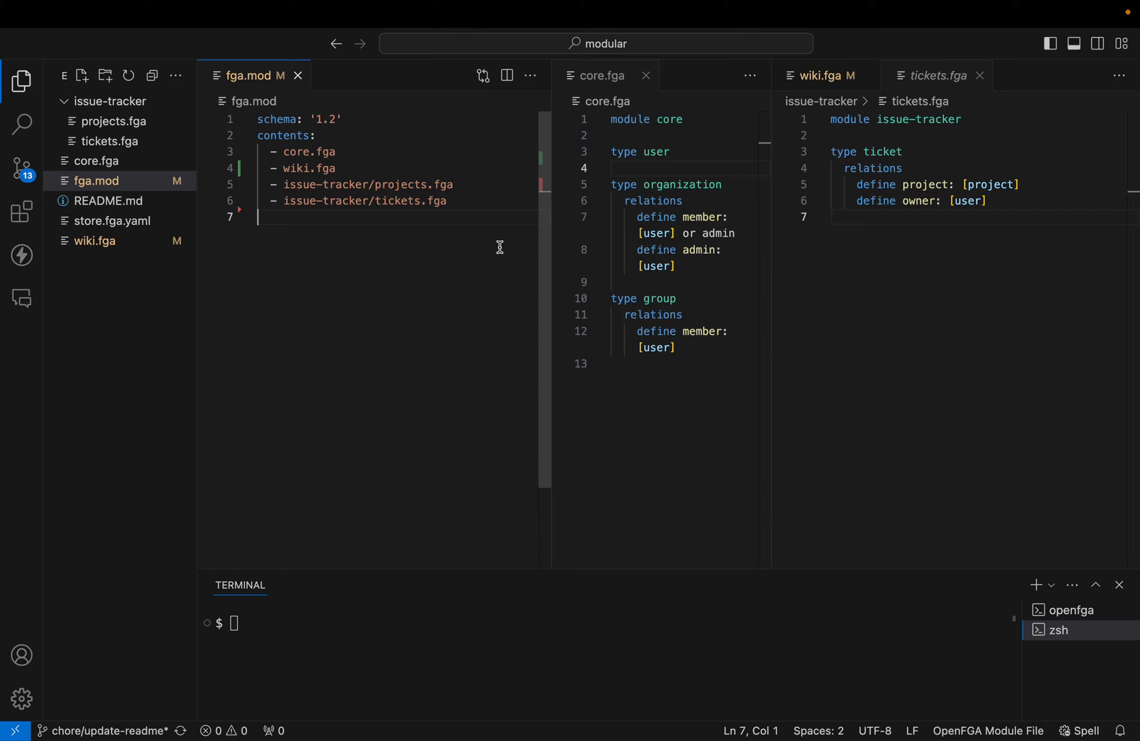
pyautogui.moveTo(248, 88)
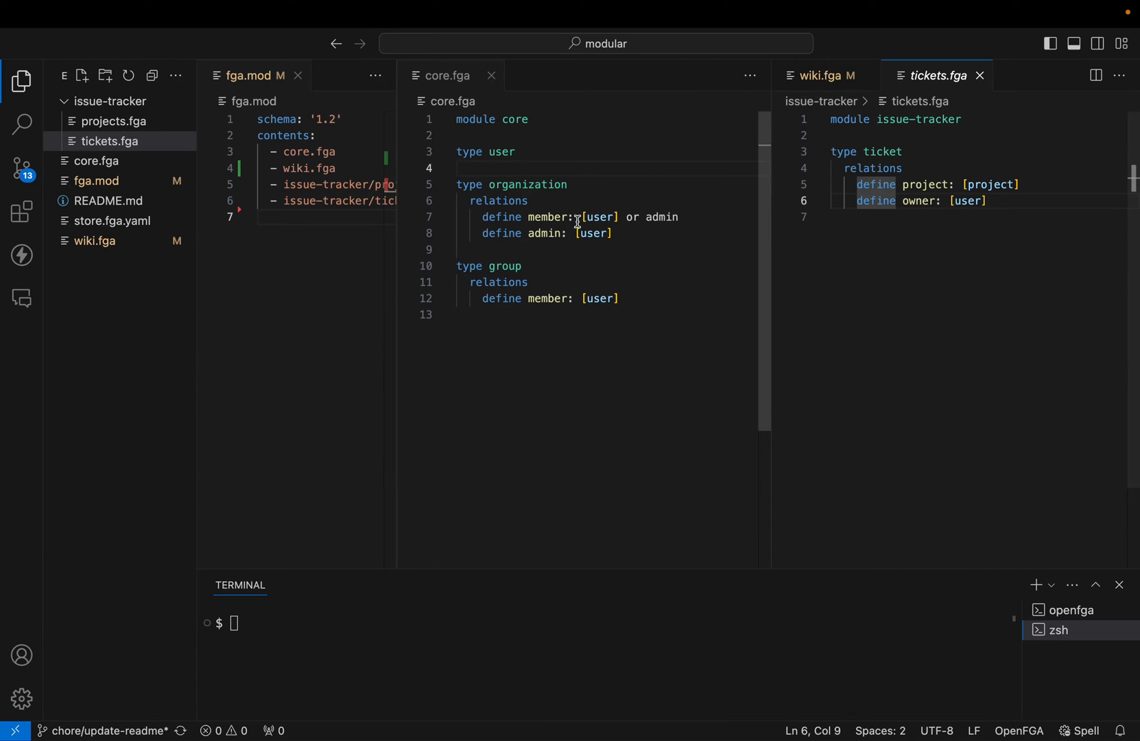
pyautogui.click(447, 76)
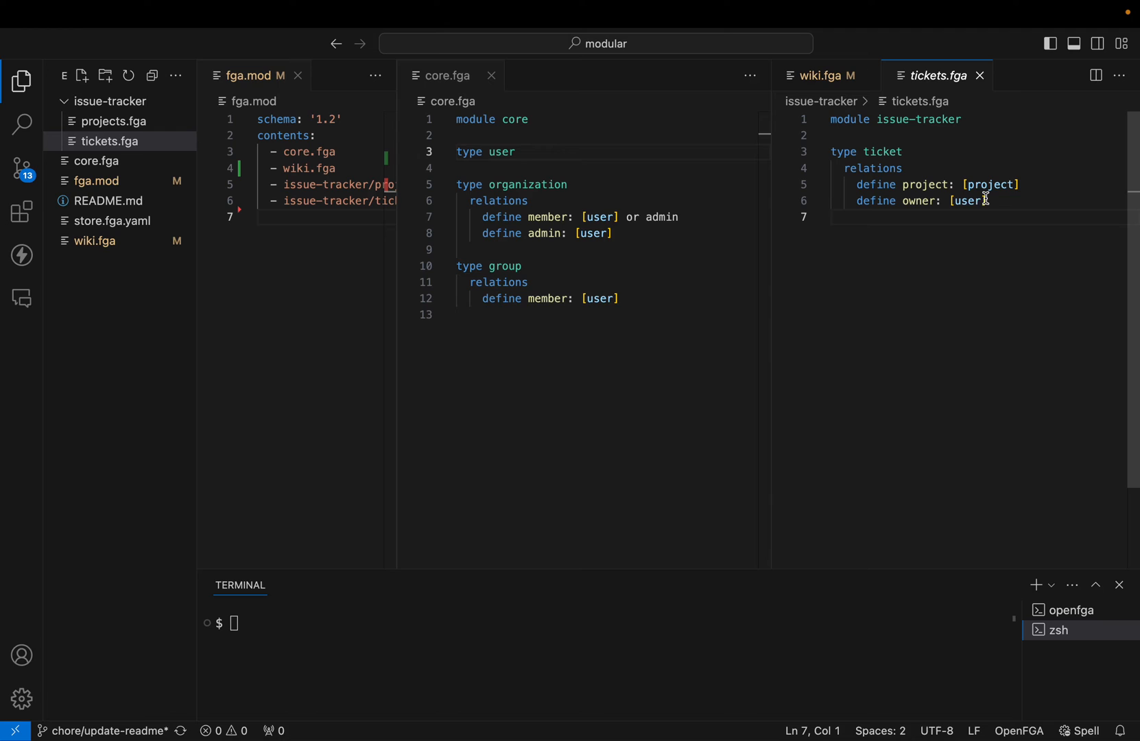
pyautogui.doubleClick(967, 201)
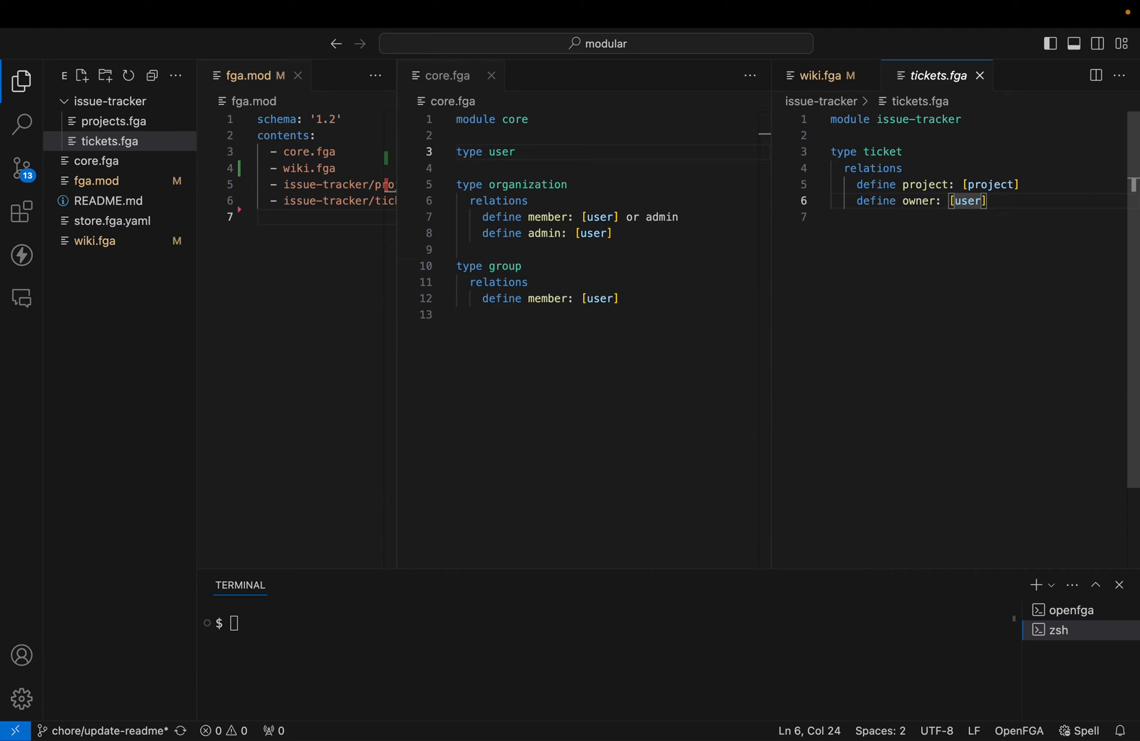
pyautogui.press('Backspace')
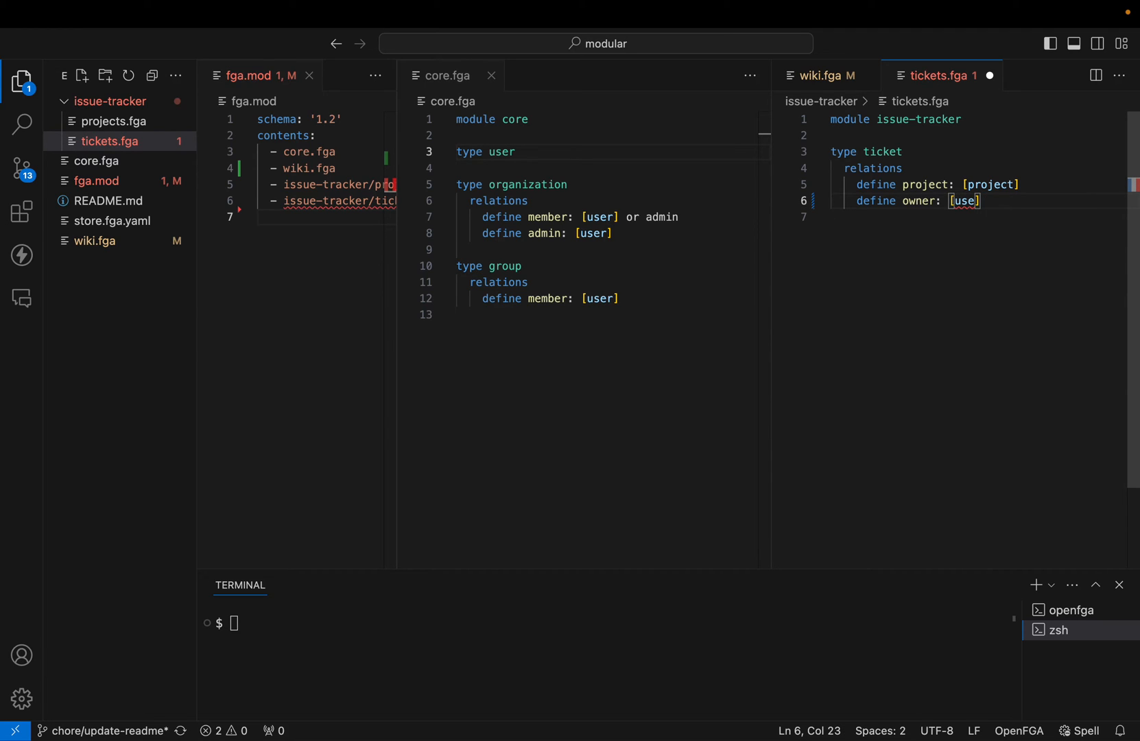
pyautogui.moveTo(974, 210)
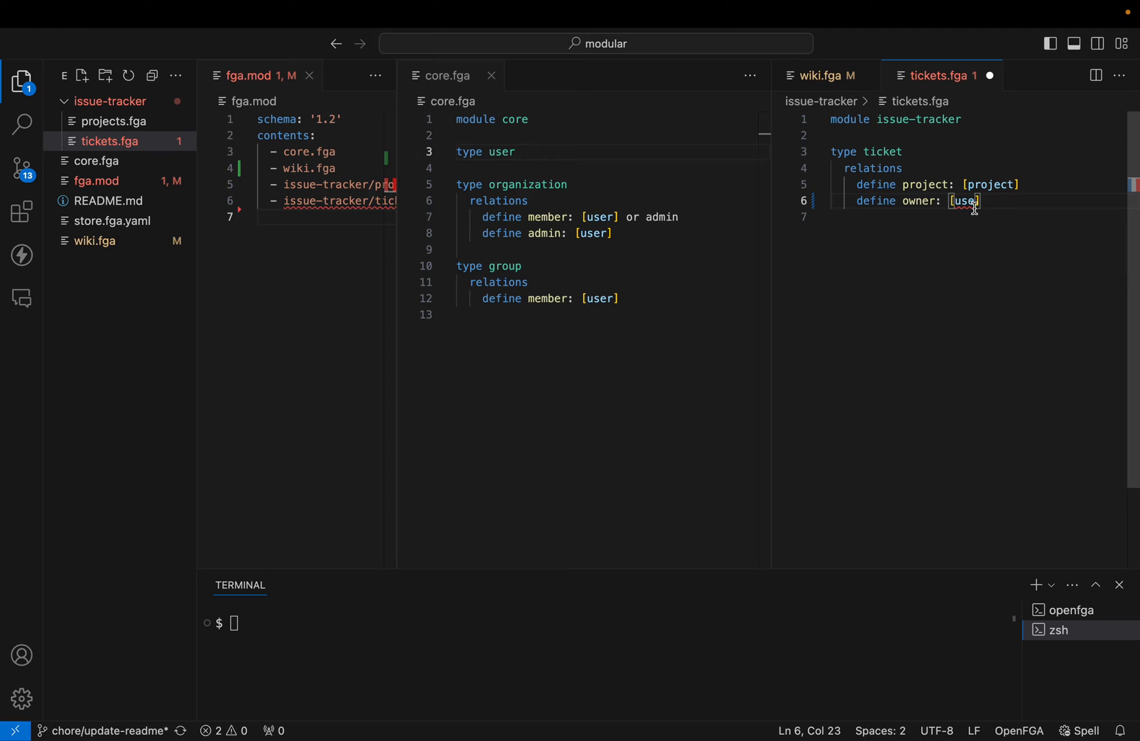
pyautogui.moveTo(965, 201)
pyautogui.write('r')
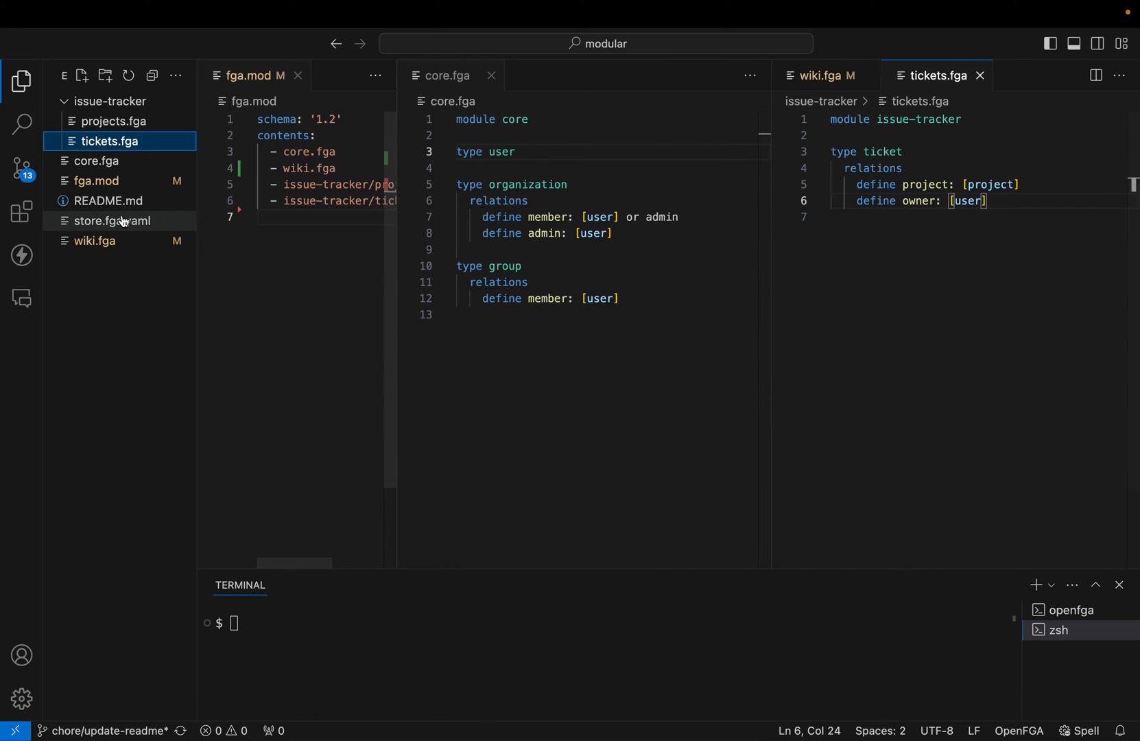
# Run fga model test against store.fga.yaml and confirm 1/1 tests and 5/5 checks pass
pyautogui.click(114, 221)
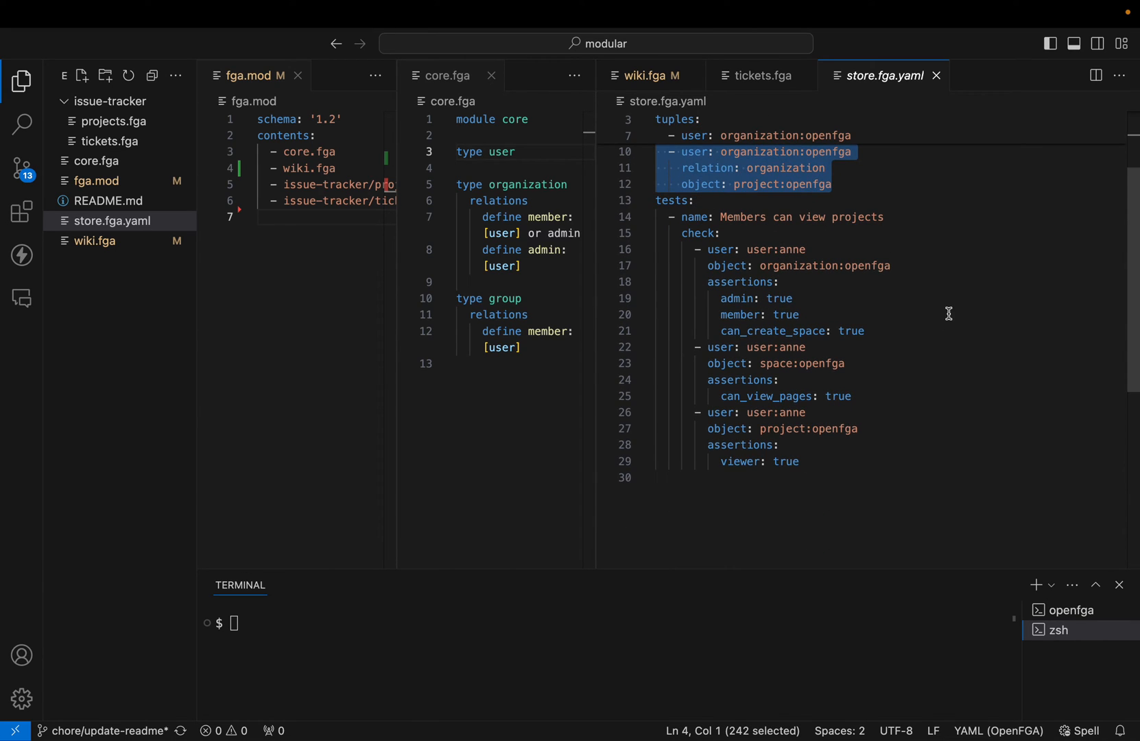
pyautogui.write('fga model test --te')
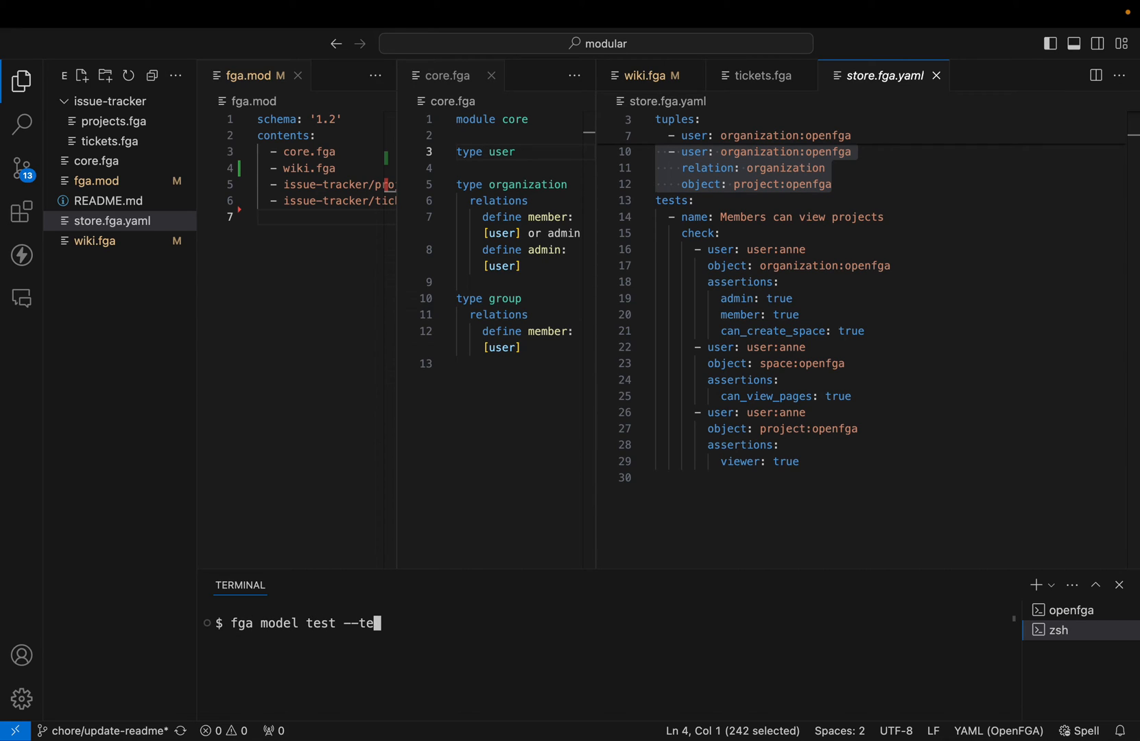
pyautogui.write('sts store.fga.yaml')
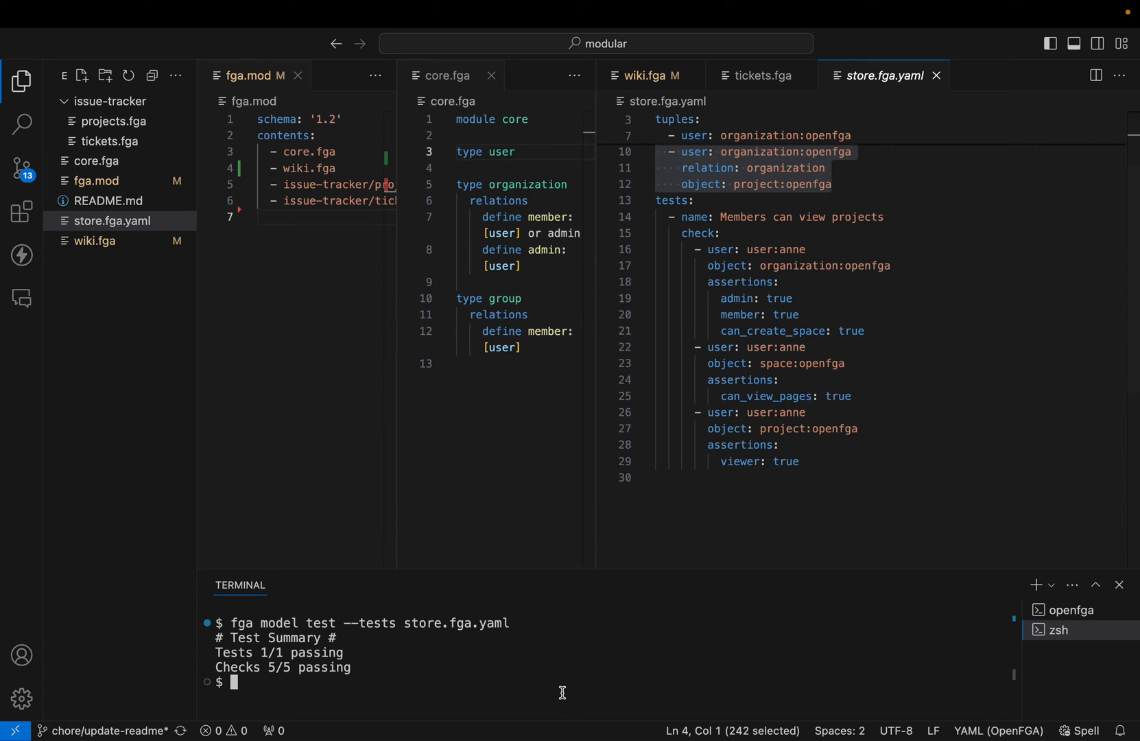
pyautogui.moveTo(94, 180)
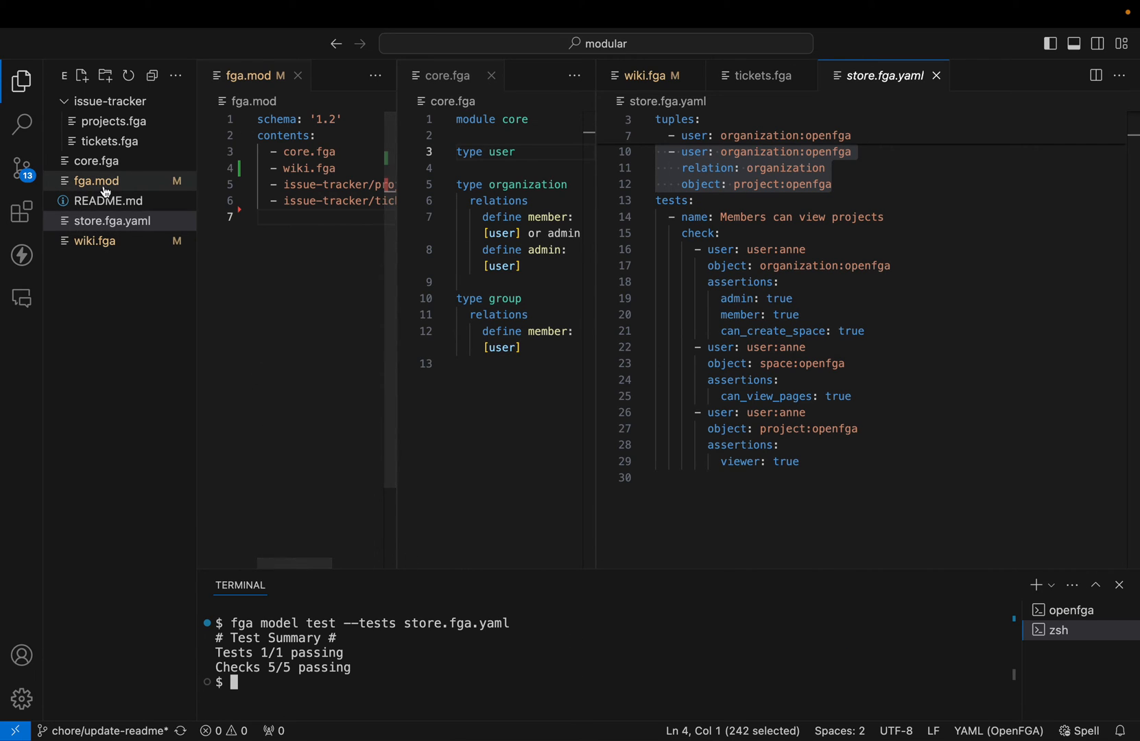
# Create a new store from the fga.mod manifest with fga store create --model fga.mod
pyautogui.click(94, 179)
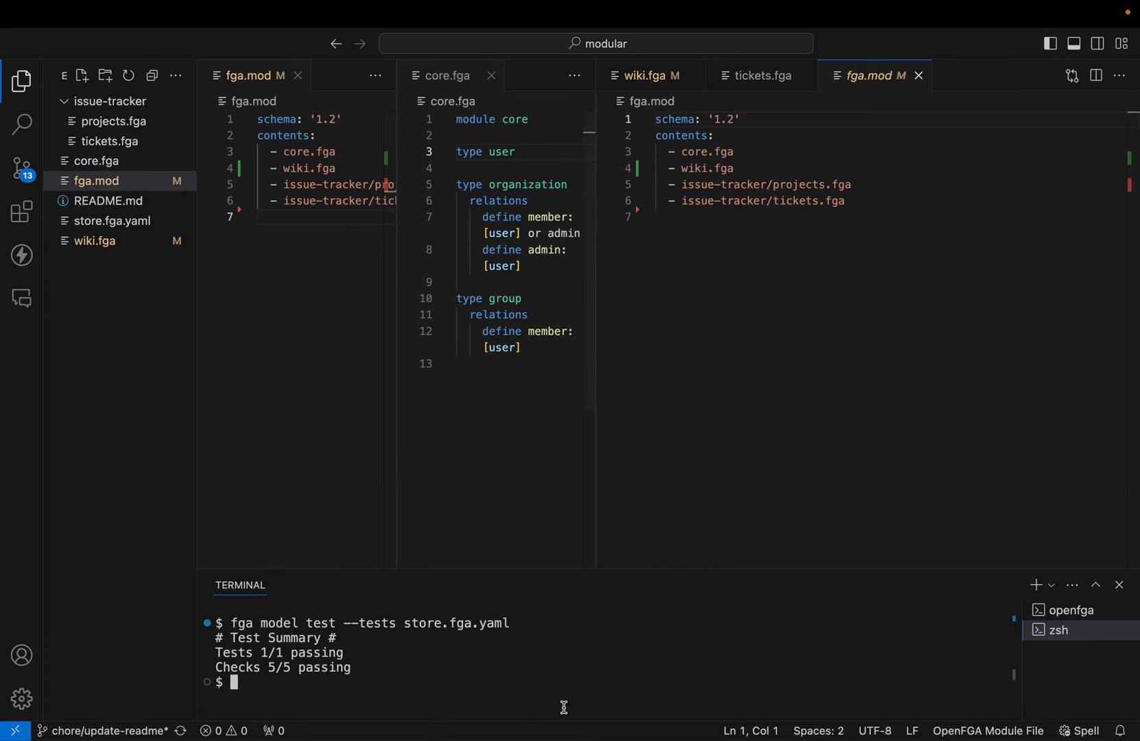
pyautogui.write('fga store create --')
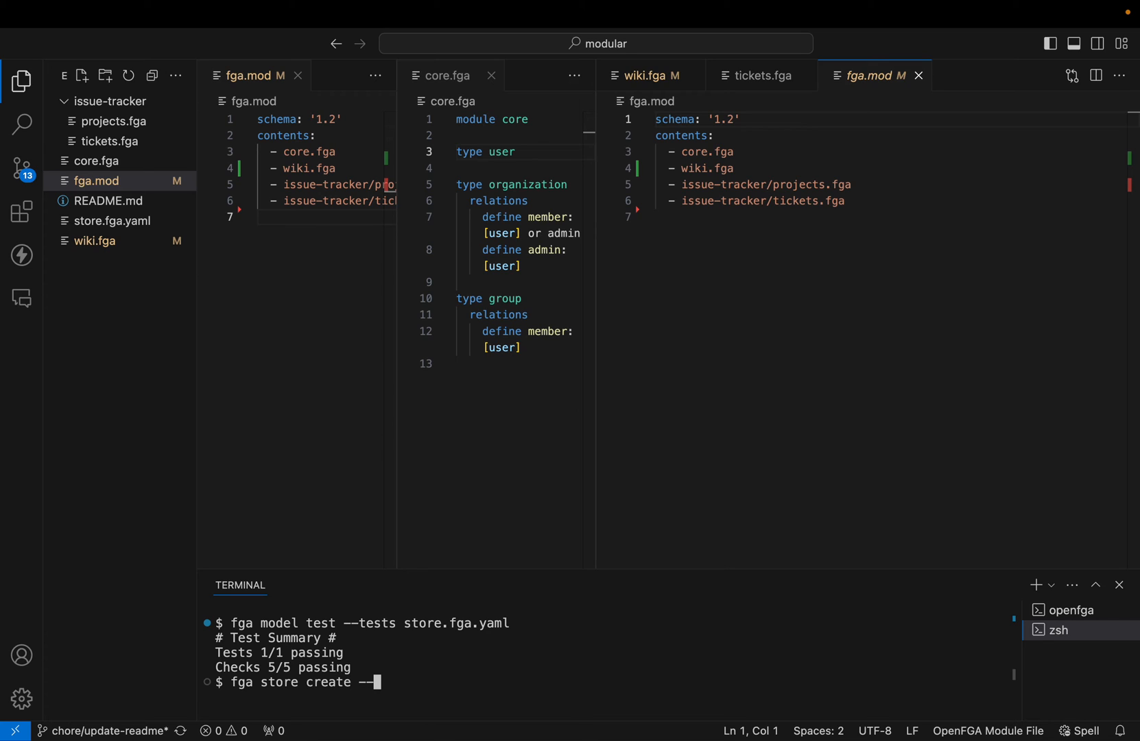
pyautogui.write('model fga.mod')
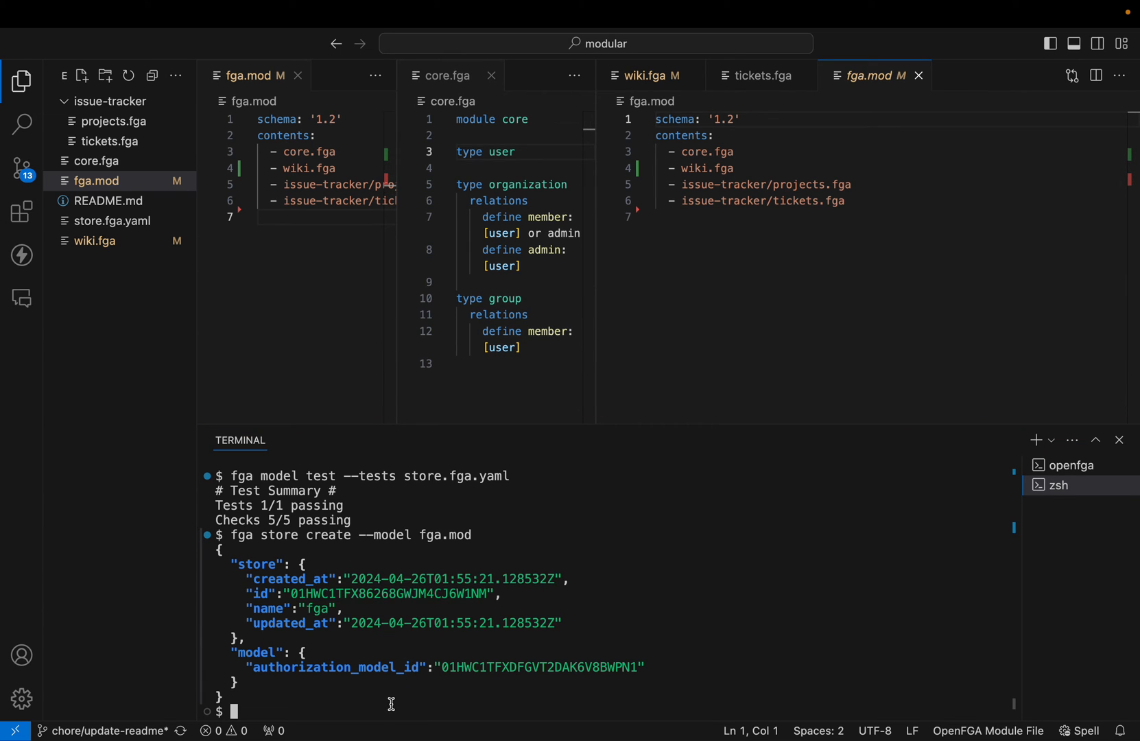
# Export the new store's ID as FGA_STORE_ID and start fetching the model with fga model get
pyautogui.write('export FGA')
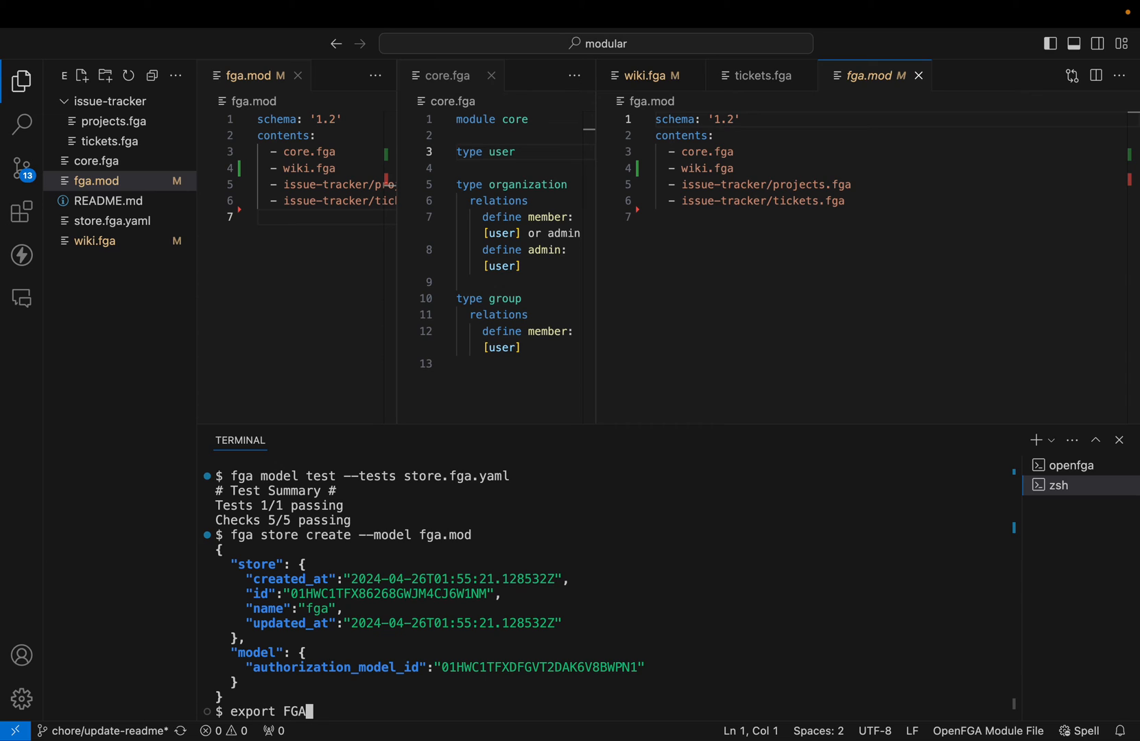
pyautogui.write('_STORE_ID')
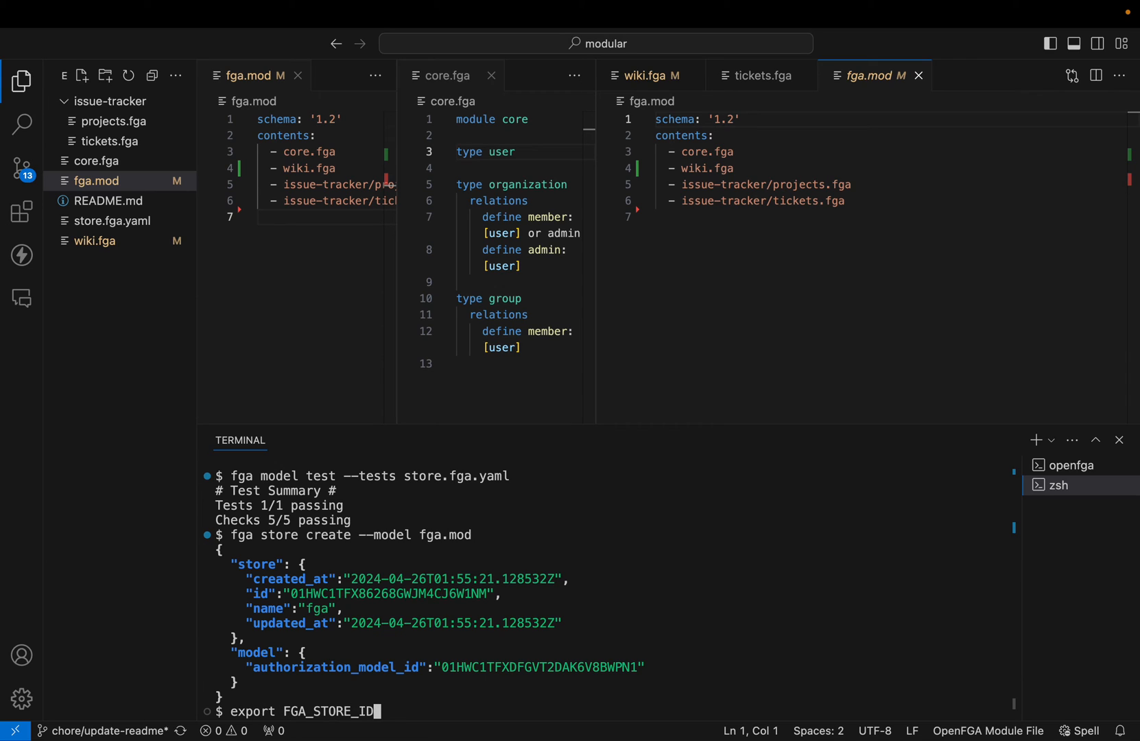
pyautogui.press('Return')
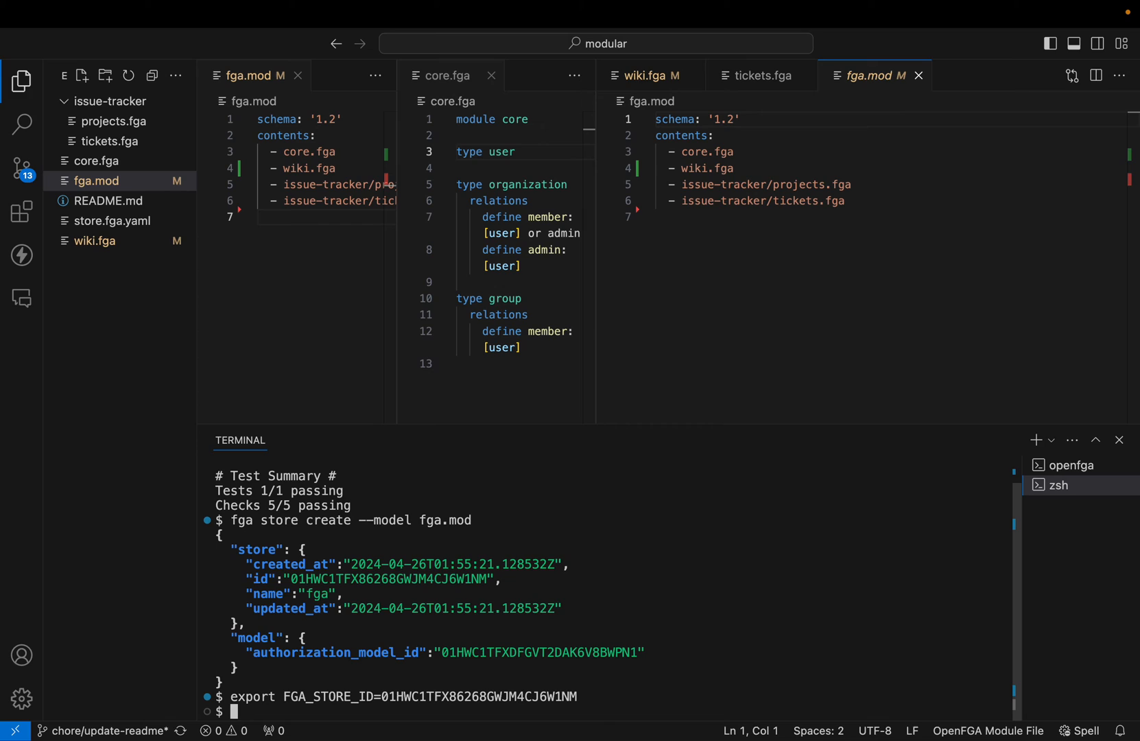
pyautogui.write('fga')
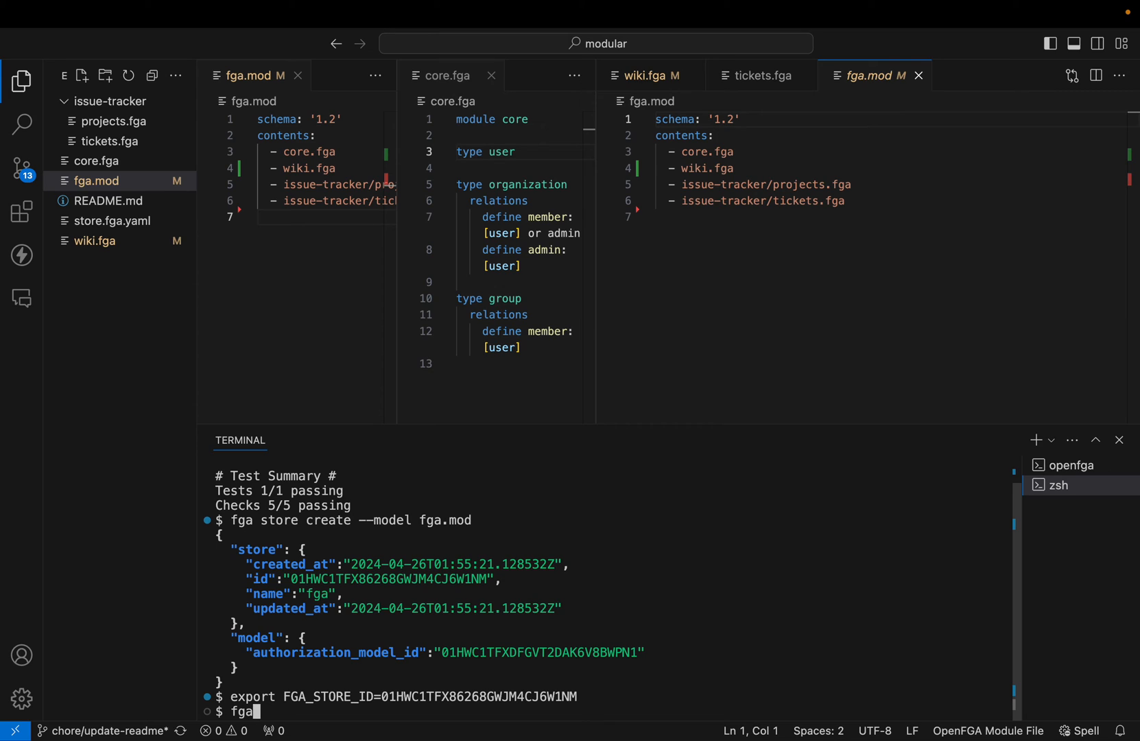
pyautogui.write('model get')
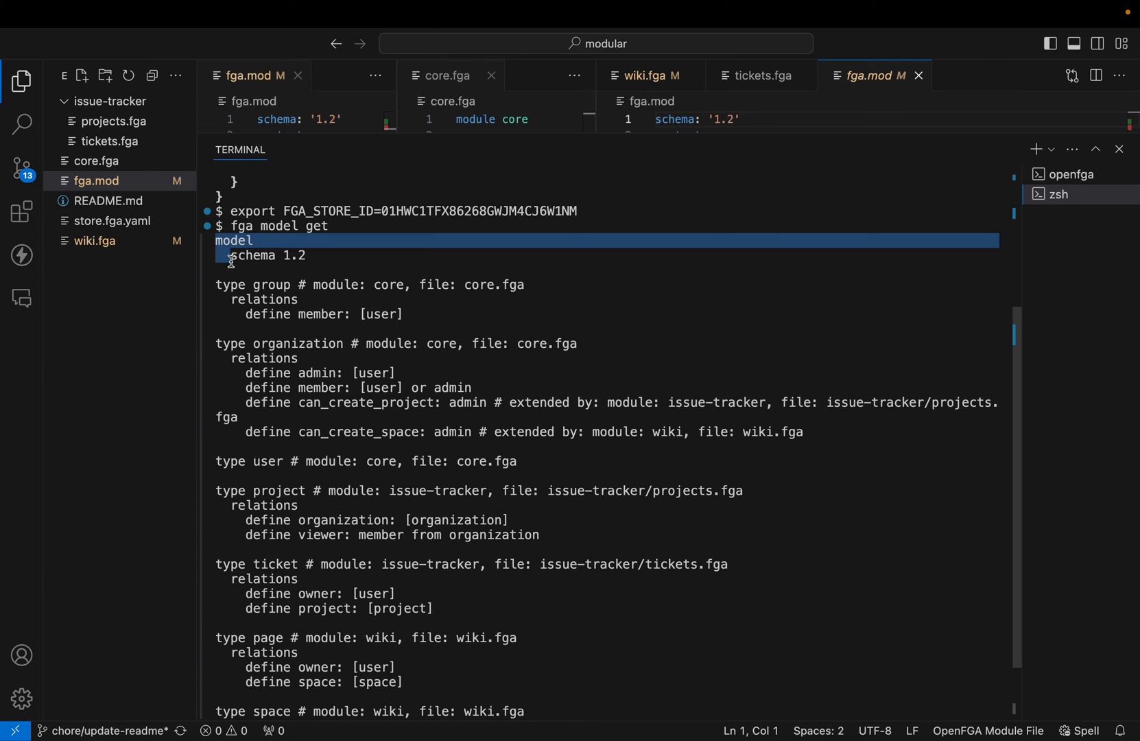
# Highlight the model schema header in the fetched combined DSL output
pyautogui.moveTo(231, 261); pyautogui.dragTo(327, 285)
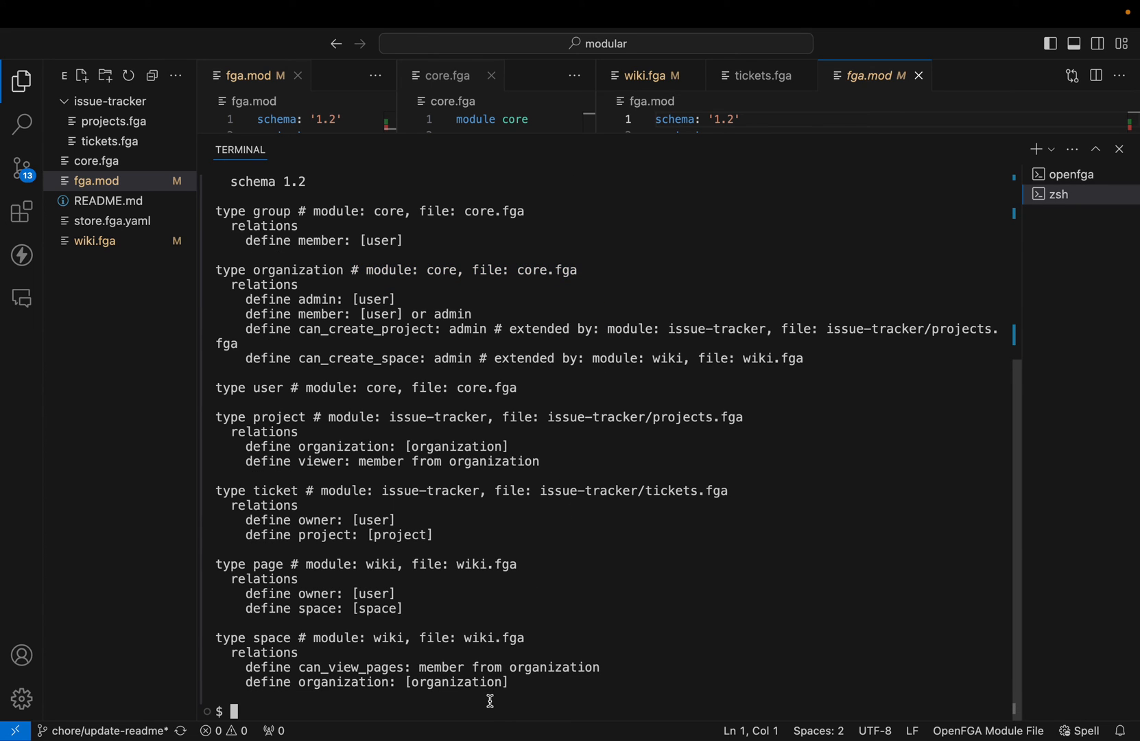
# Fetch the model with fga model get --format json and scroll through the module and source_info metadata
pyautogui.write('fga model get')
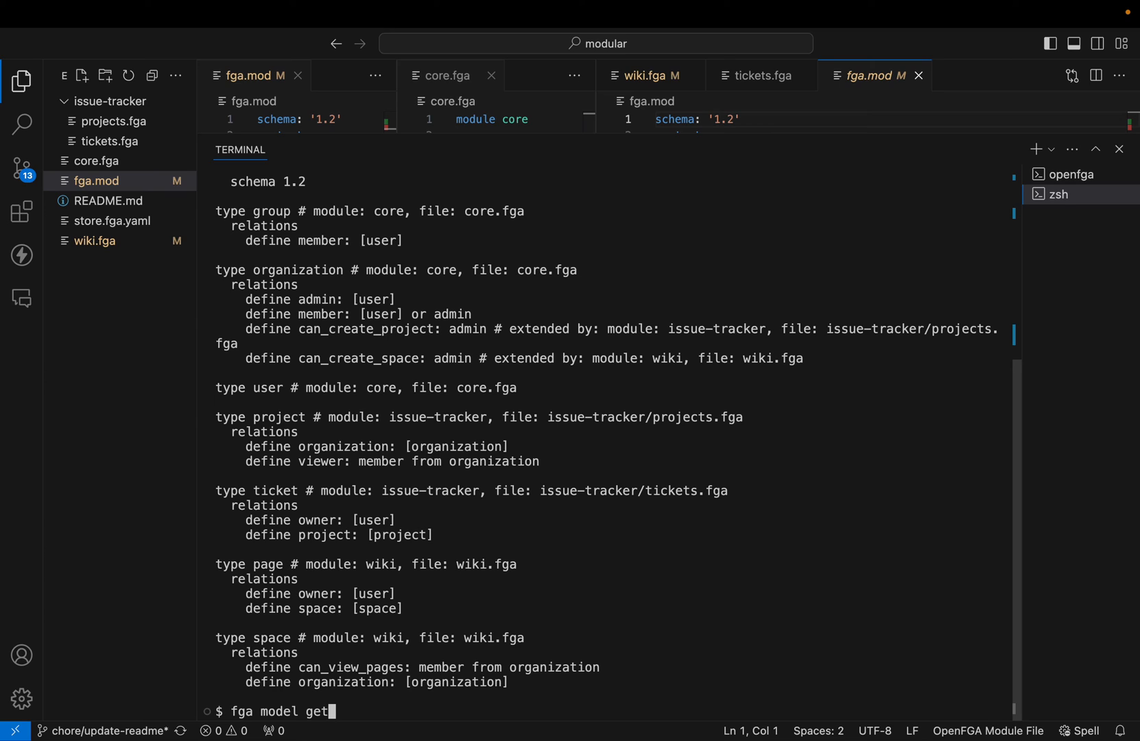
pyautogui.write('--fo')
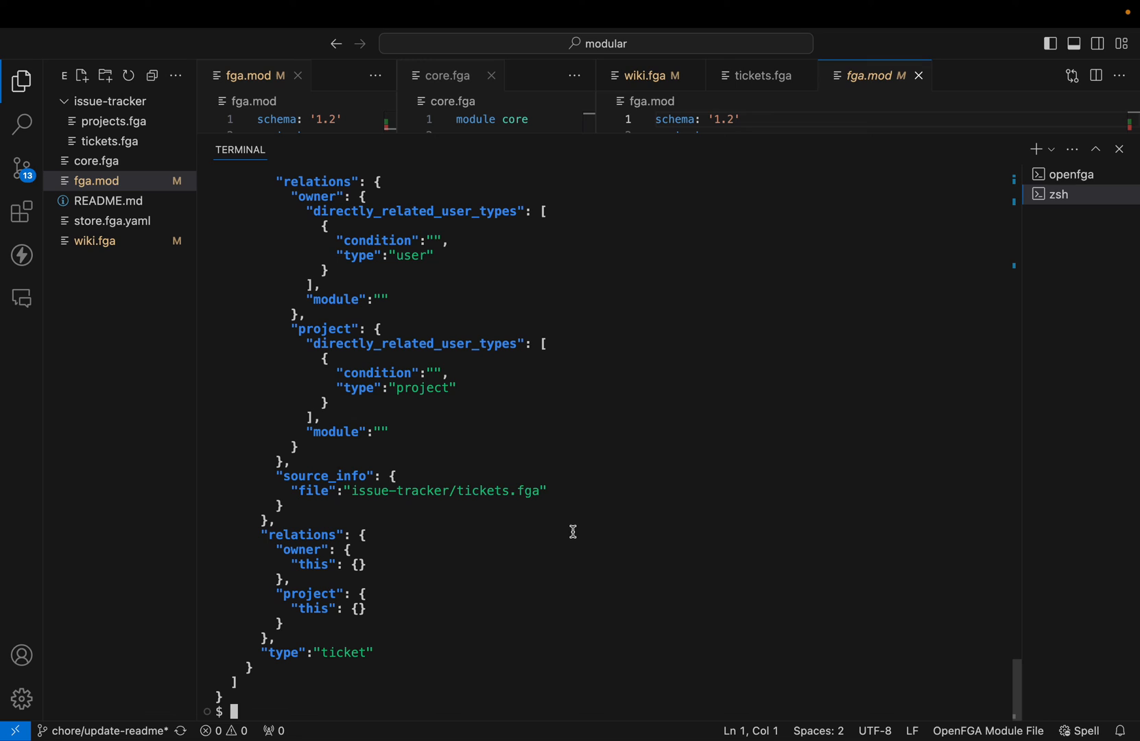
pyautogui.moveTo(317, 397)
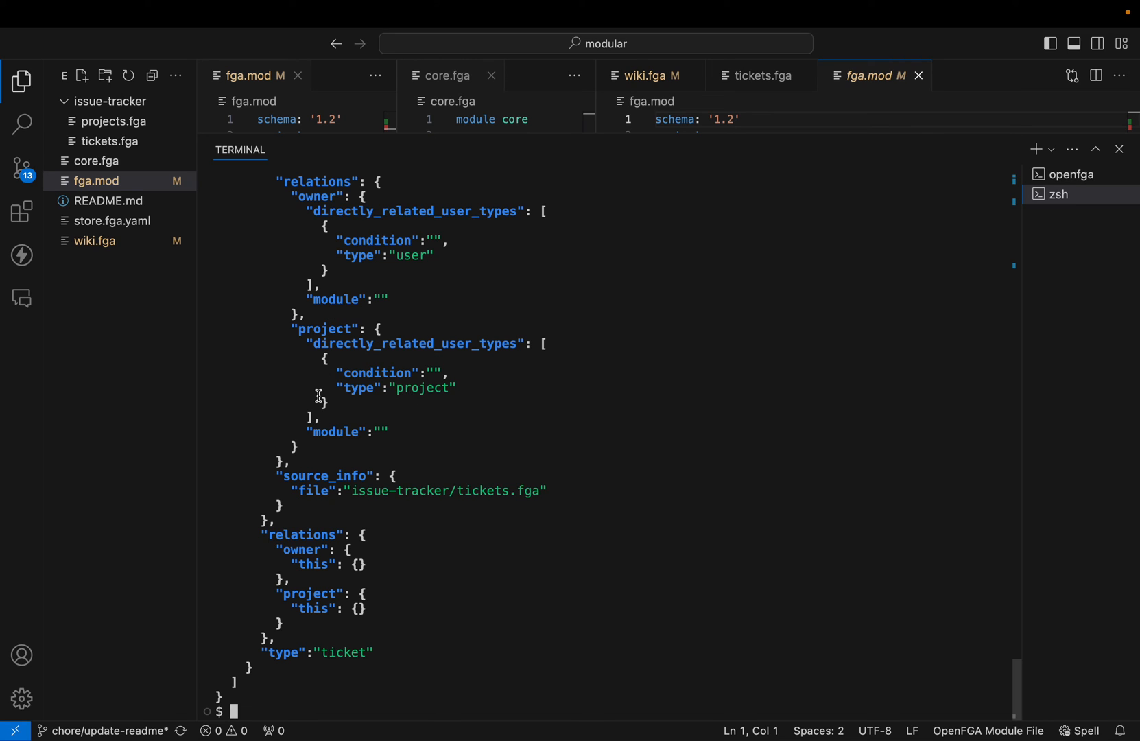
pyautogui.moveTo(436, 416)
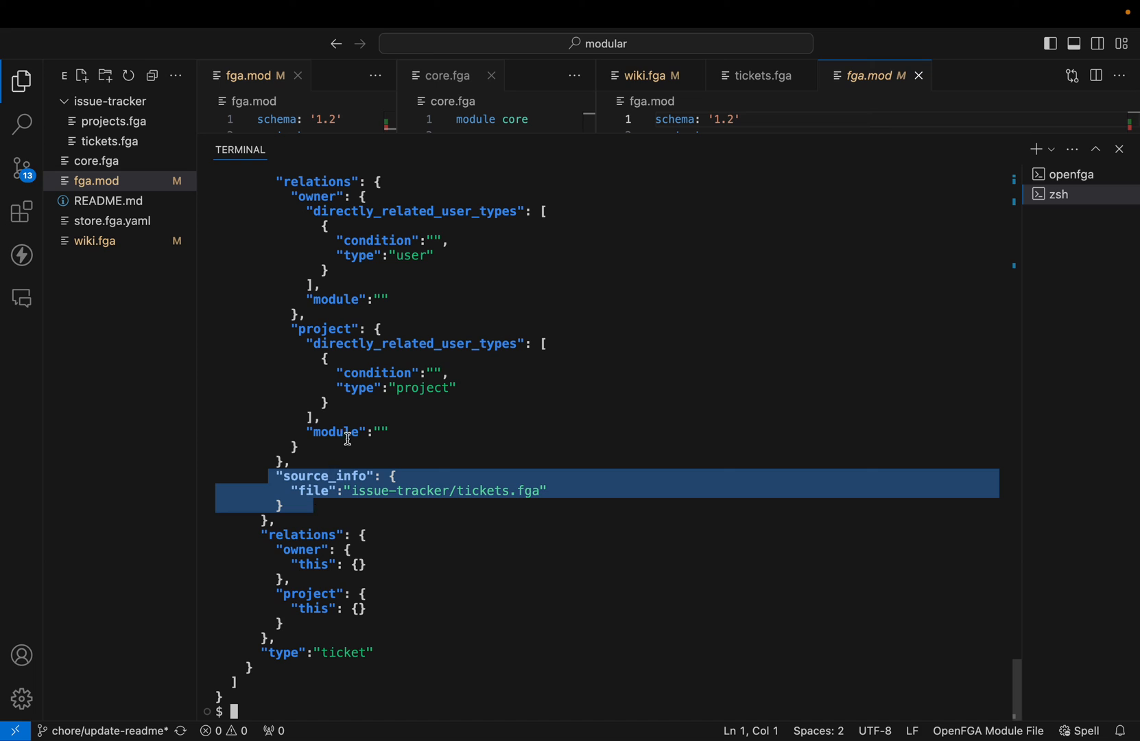
pyautogui.scroll(-3)
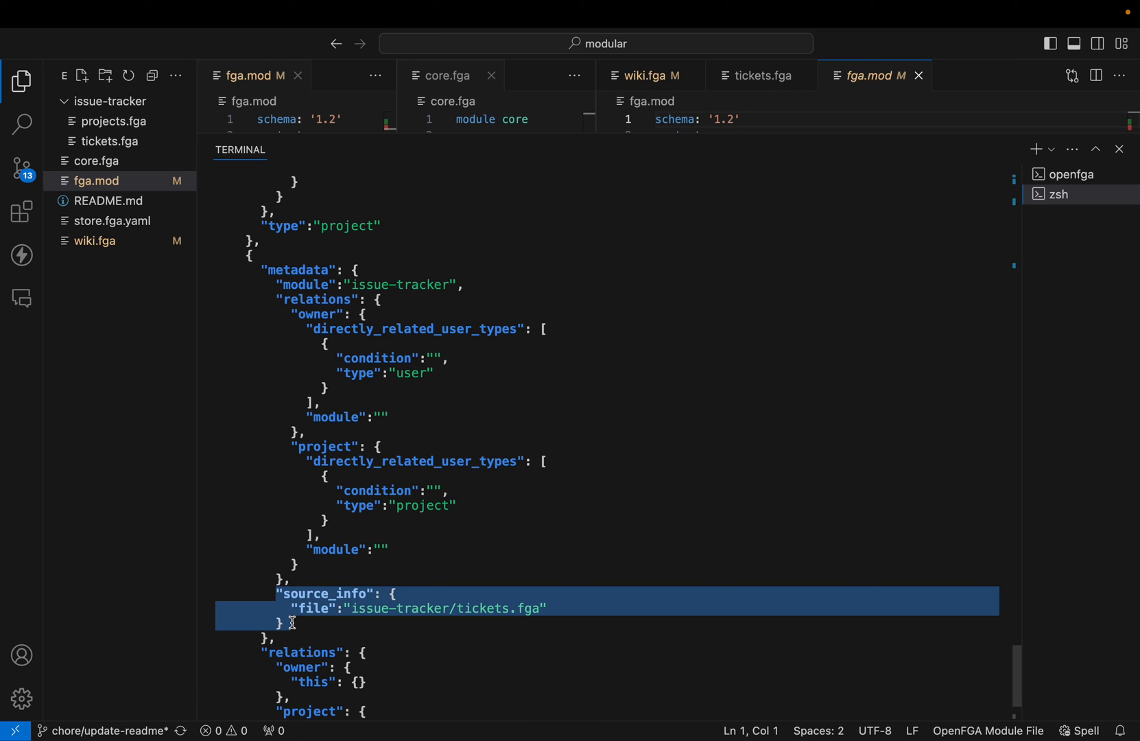
pyautogui.moveTo(458, 585)
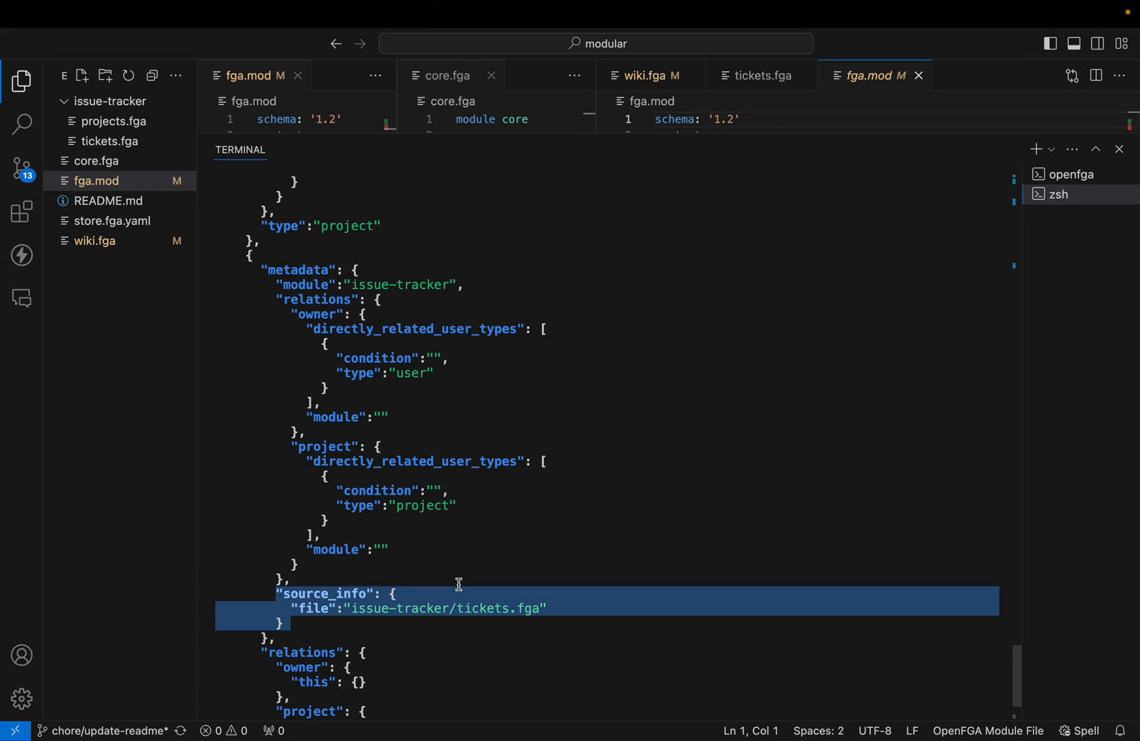
pyautogui.scroll(-3)
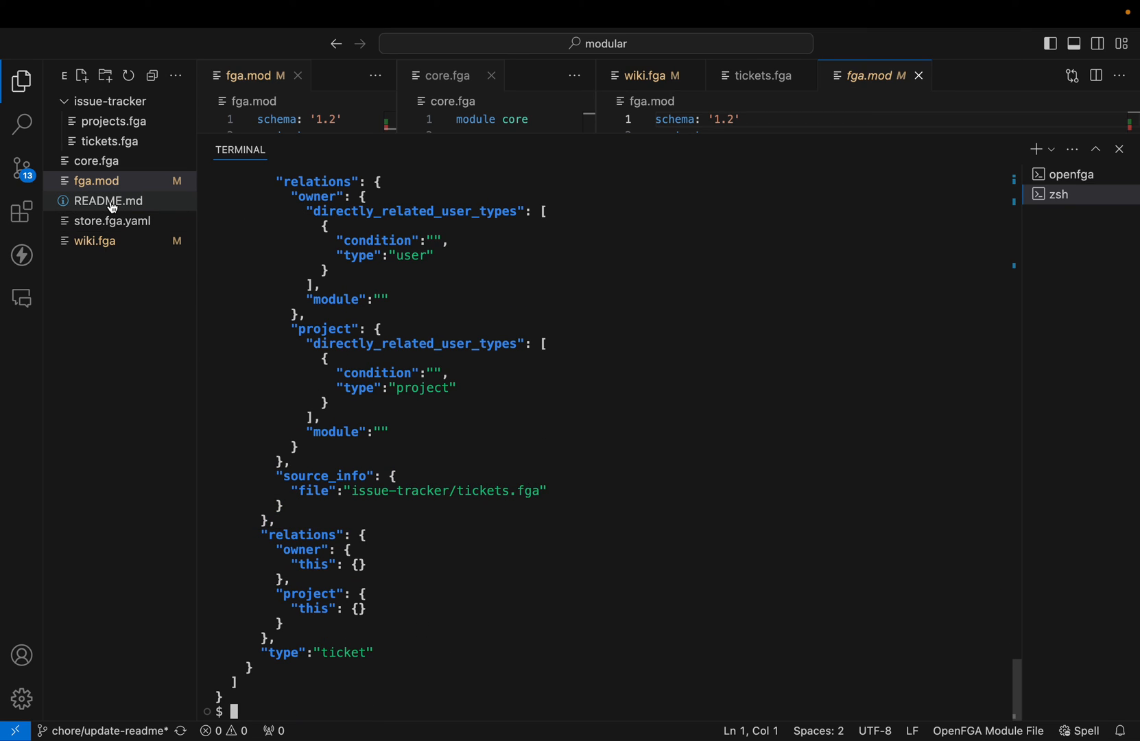
pyautogui.moveTo(107, 201)
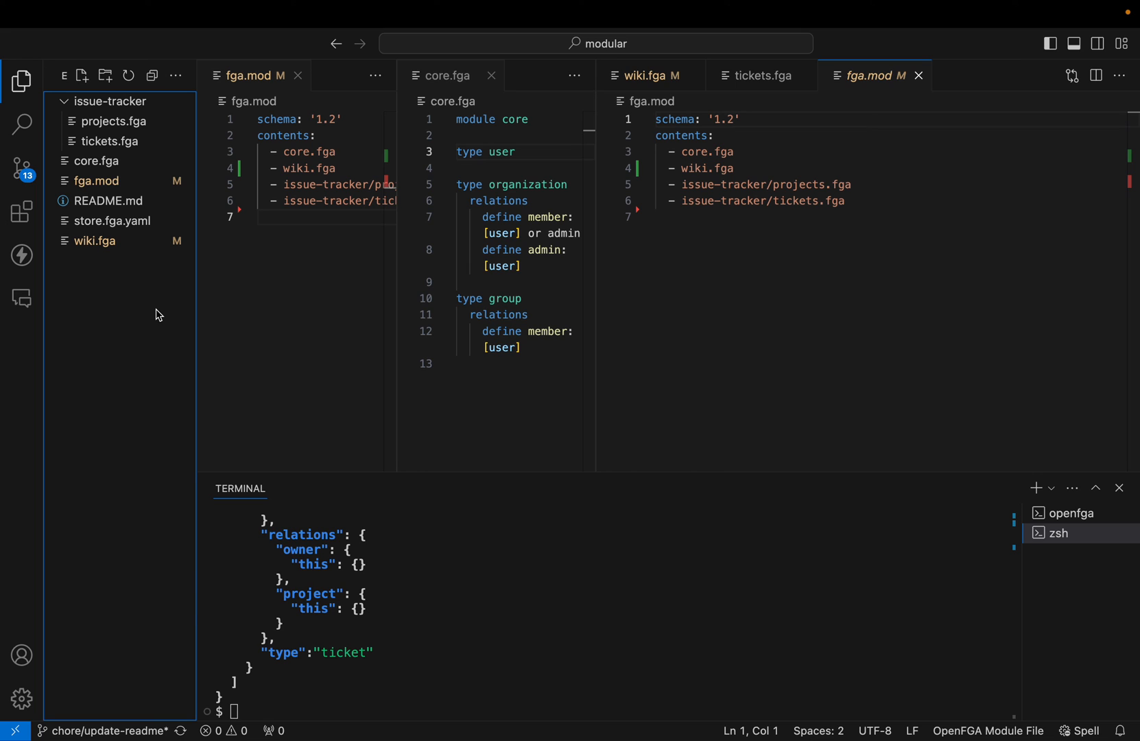
# Reopen core.fga with its user, organization and group types above the JSON output
pyautogui.click(95, 160)
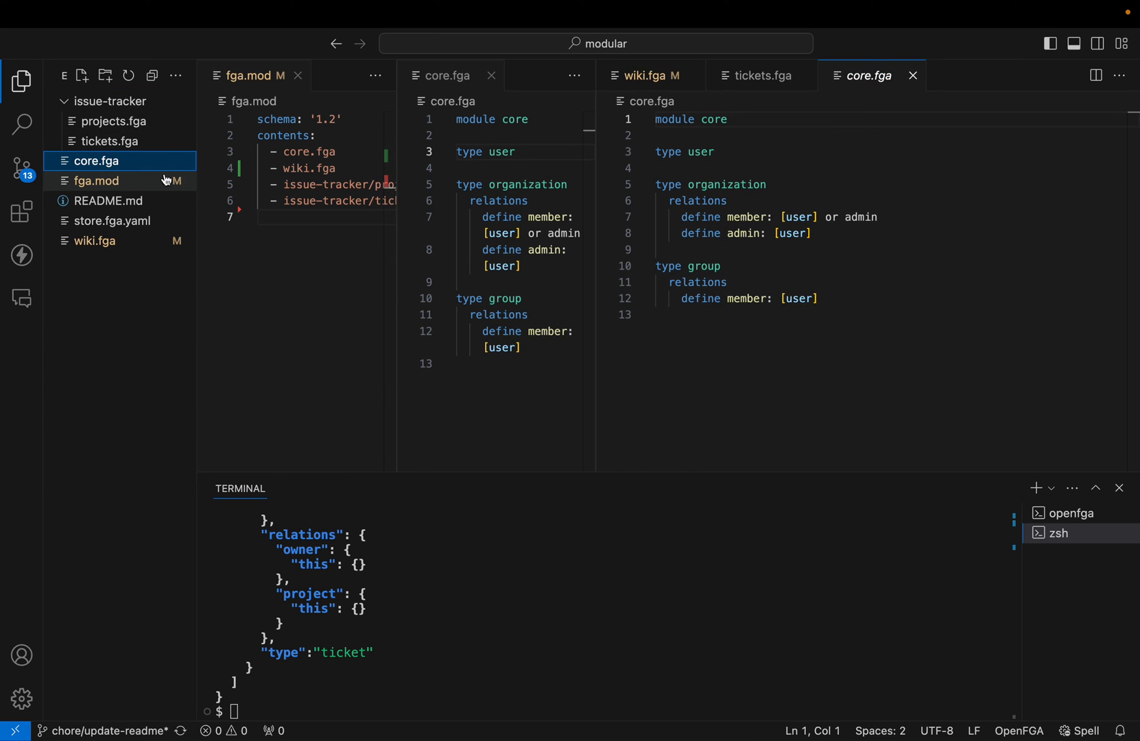
pyautogui.moveTo(96, 179)
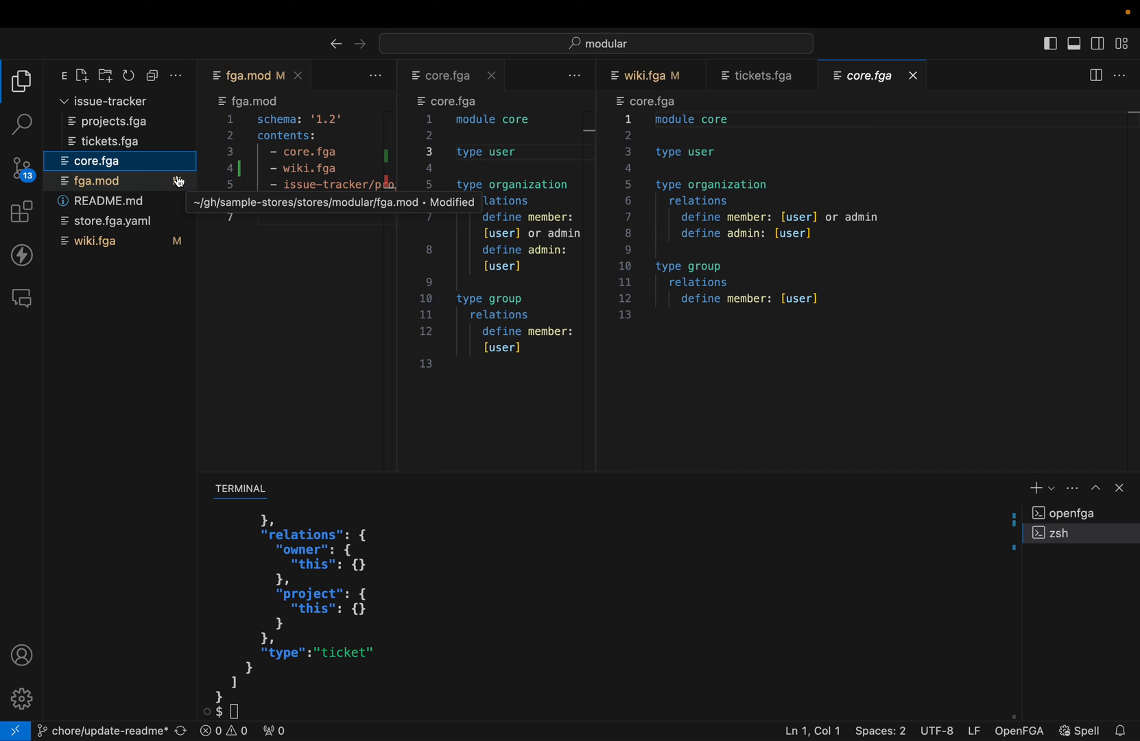